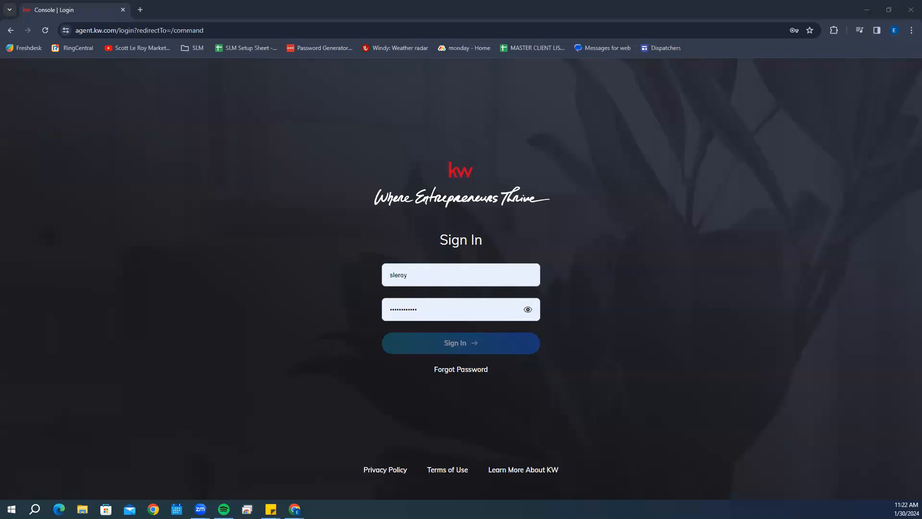
mouse_move(113, 67)
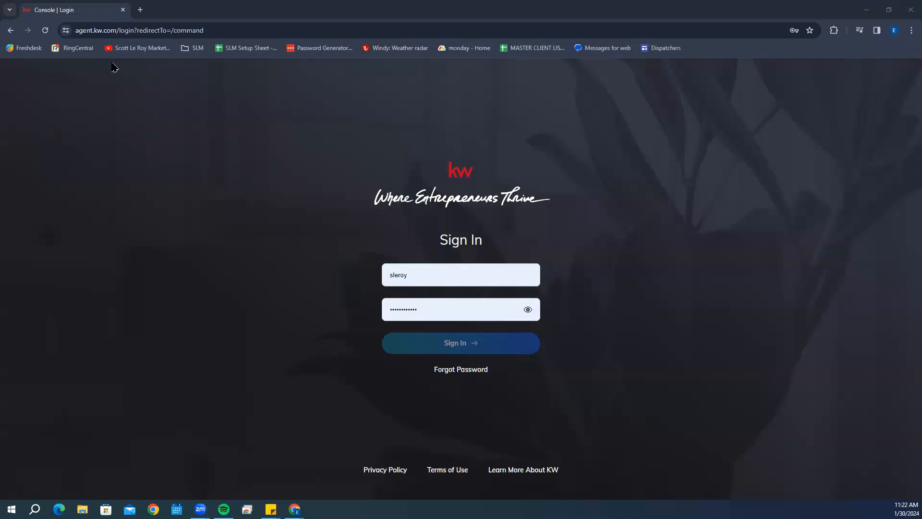
mouse_move(96, 42)
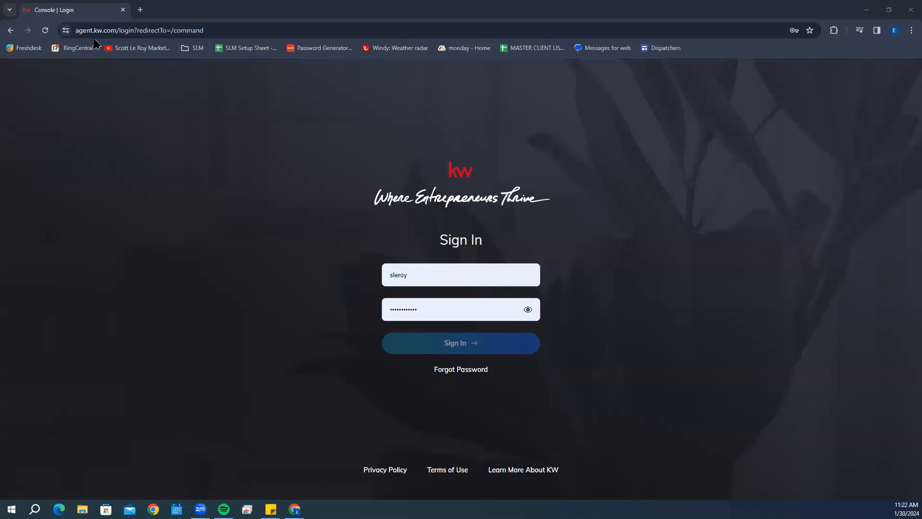
mouse_move(404, 69)
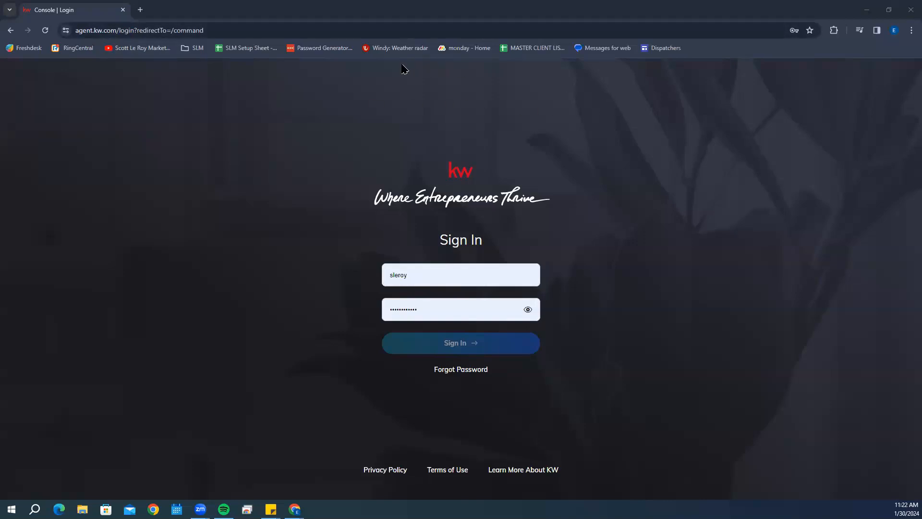
mouse_move(631, 181)
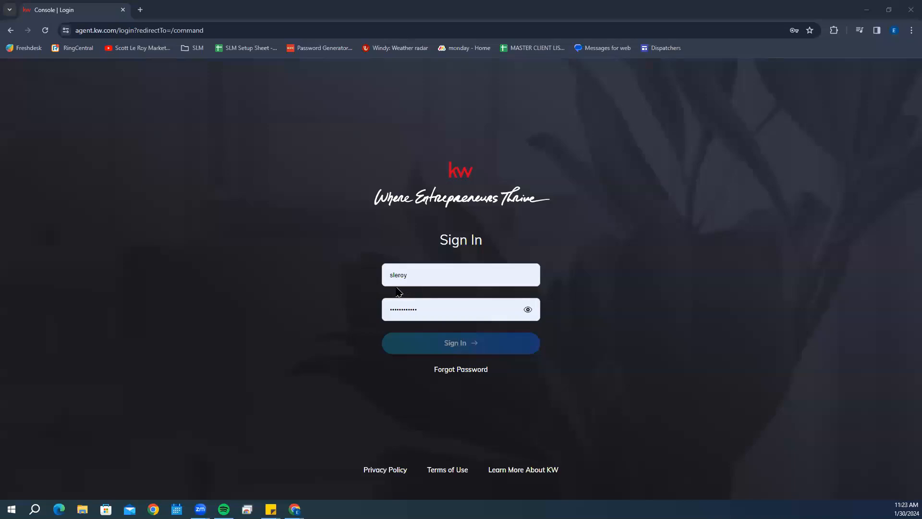
mouse_move(380, 311)
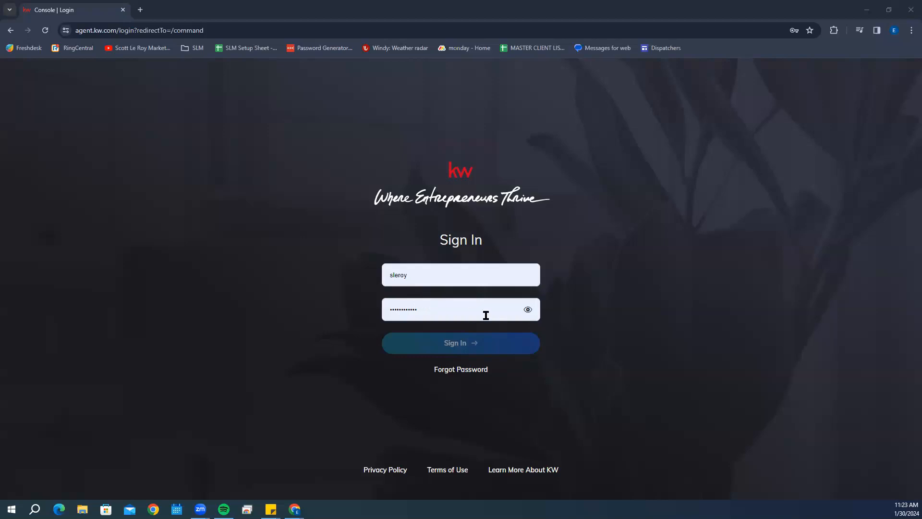
mouse_move(527, 310)
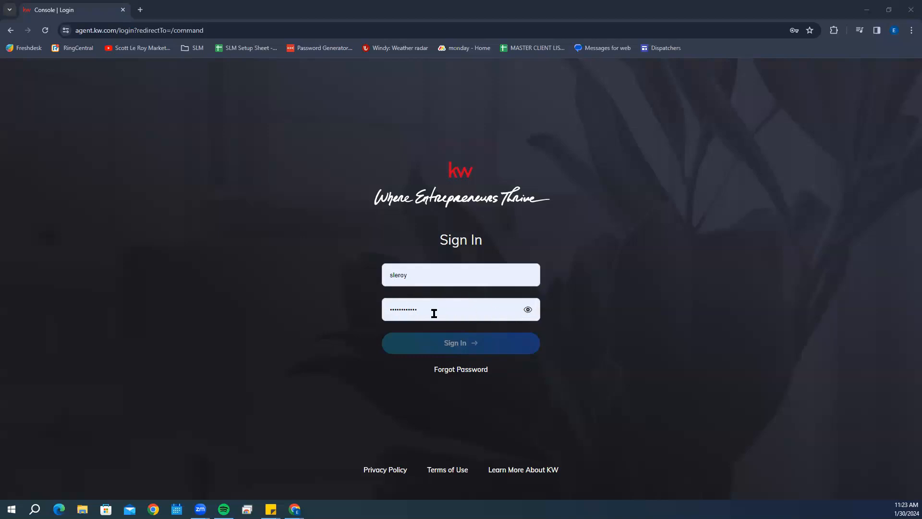
- Submit the sign-in credentials and wait for the Command dashboard with tasks and leads
left_click(461, 343)
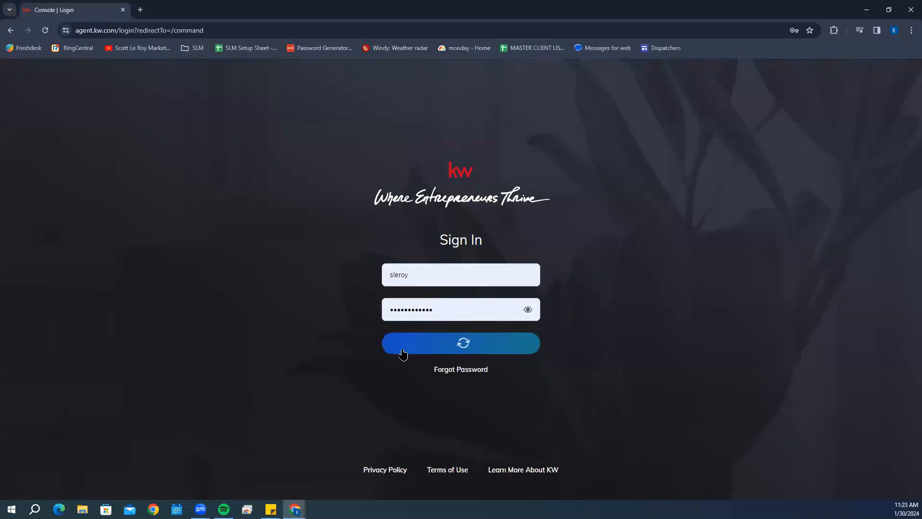
left_click(461, 343)
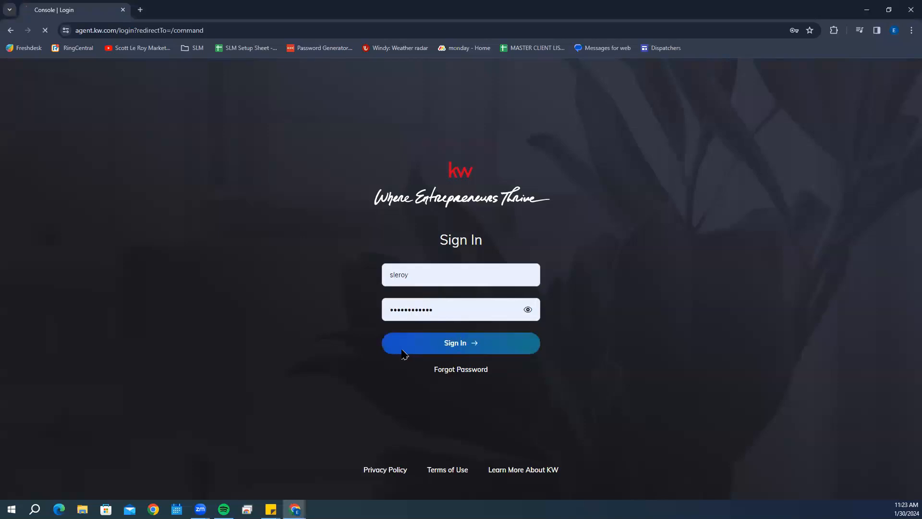
left_click(461, 343)
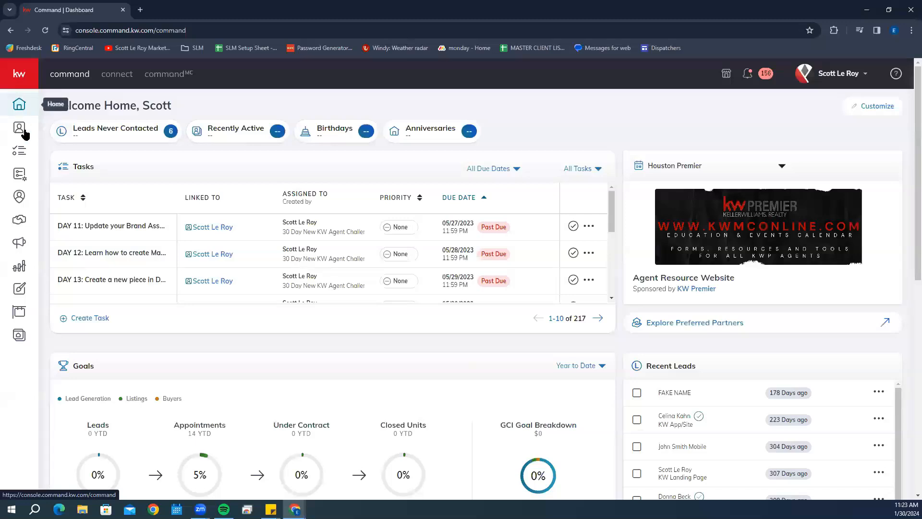
- Open the Contacts page from the left sidebar, showing the single contact
left_click(19, 128)
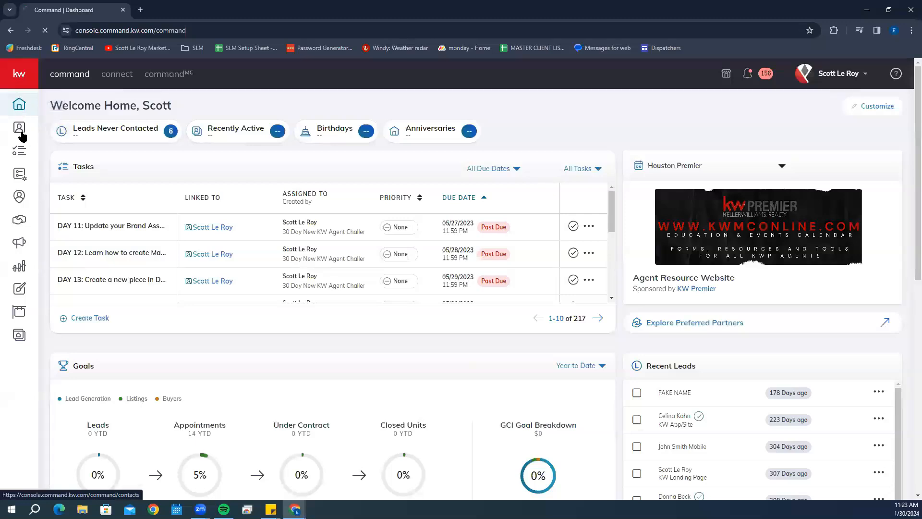
left_click(19, 128)
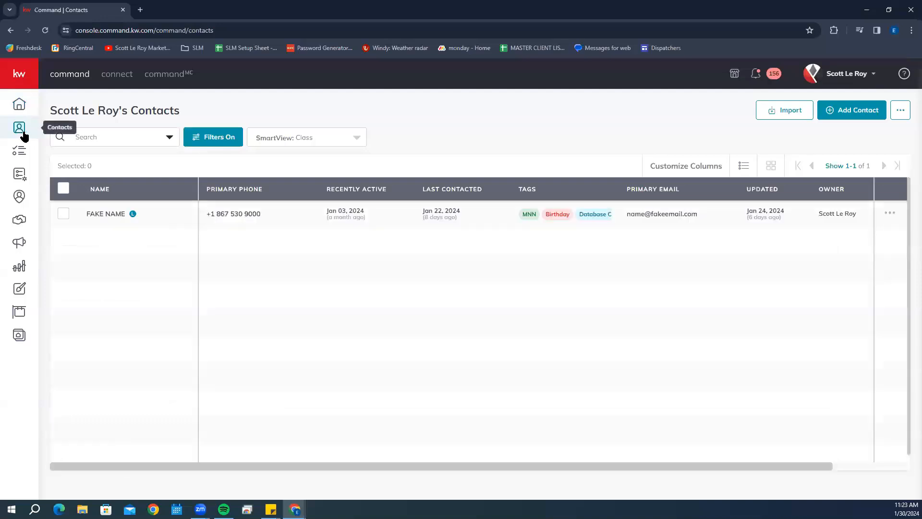
mouse_move(729, 145)
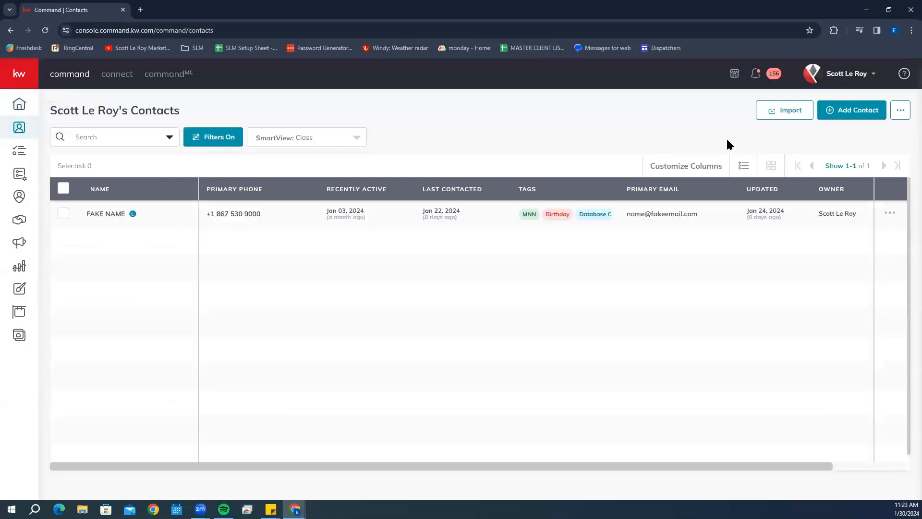
mouse_move(840, 122)
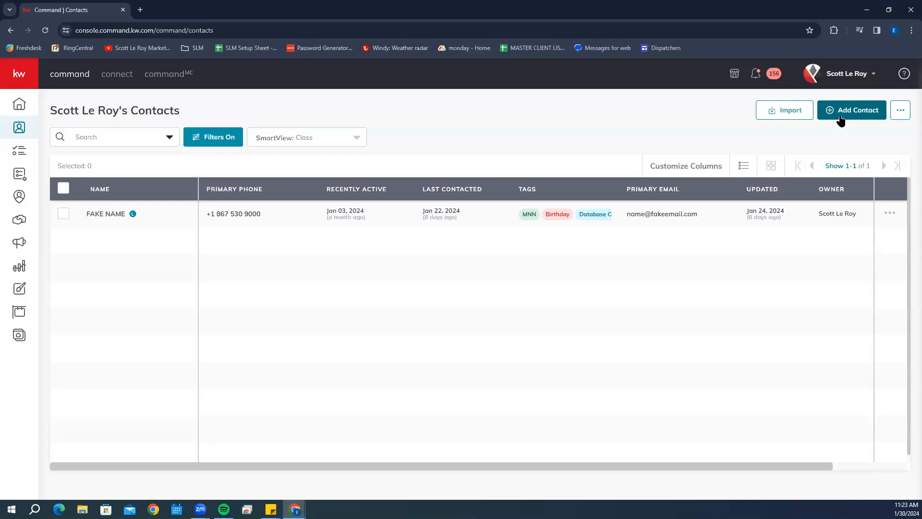
mouse_move(832, 115)
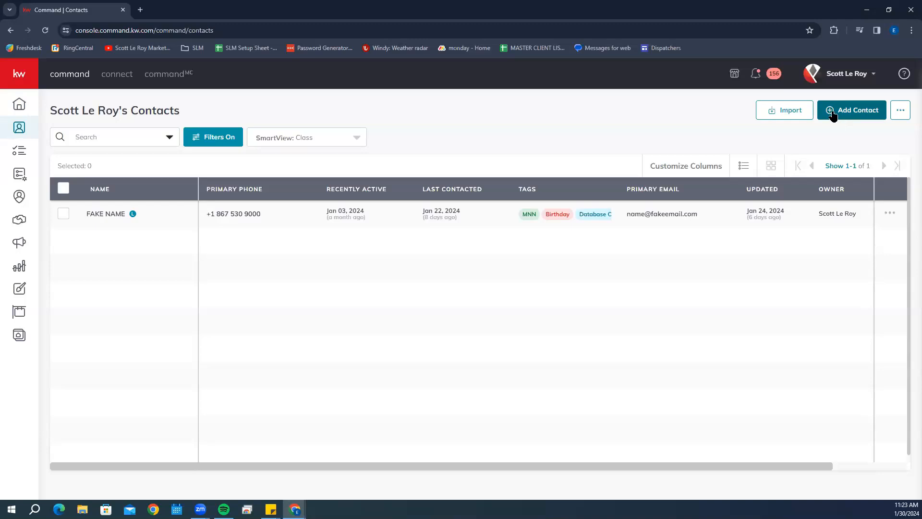
- Start a new contact and enter the full name Joe Schmoe
left_click(853, 110)
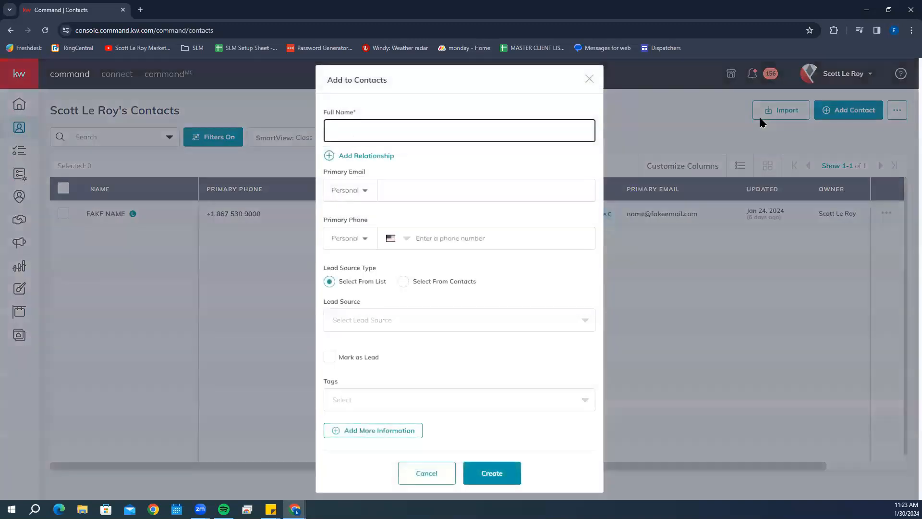
mouse_move(523, 369)
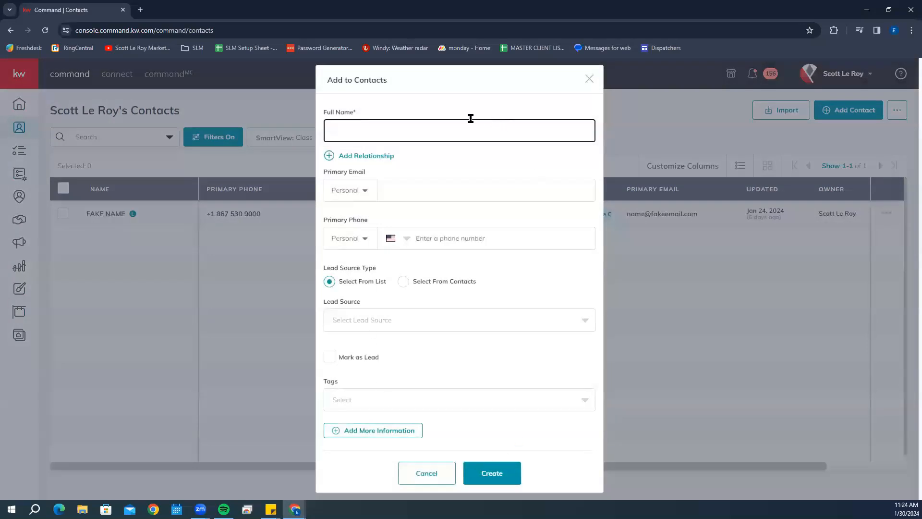
left_click(459, 131)
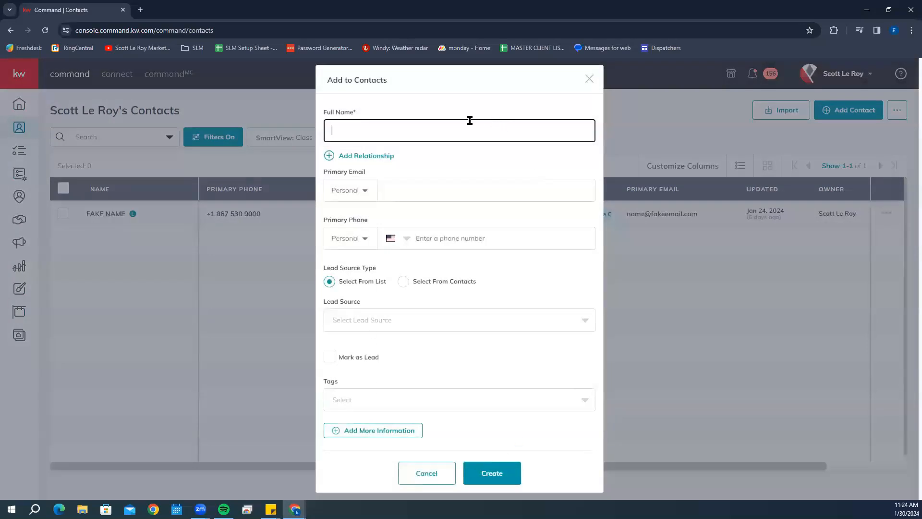
mouse_move(401, 130)
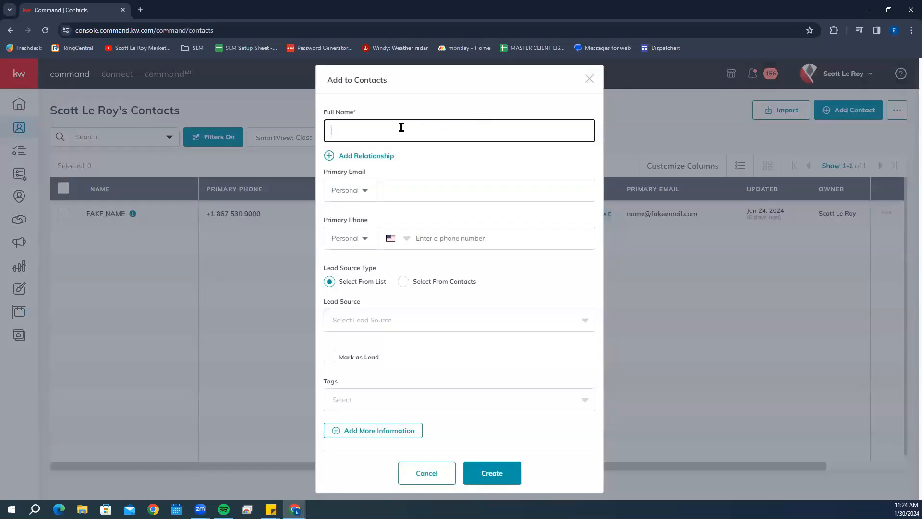
mouse_move(339, 118)
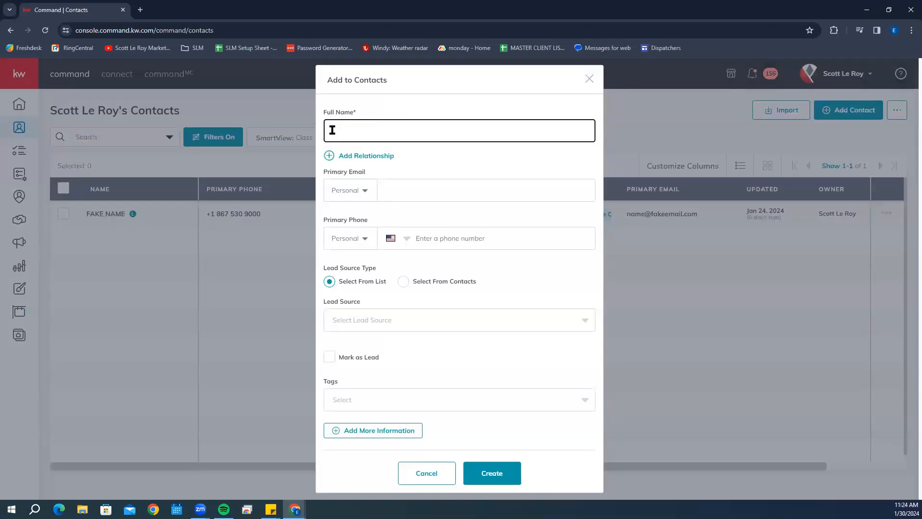
mouse_move(413, 133)
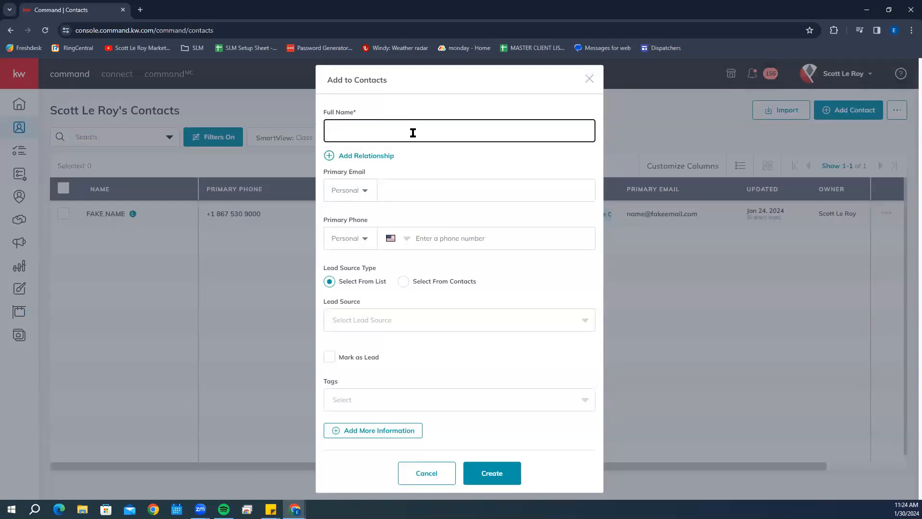
mouse_move(353, 124)
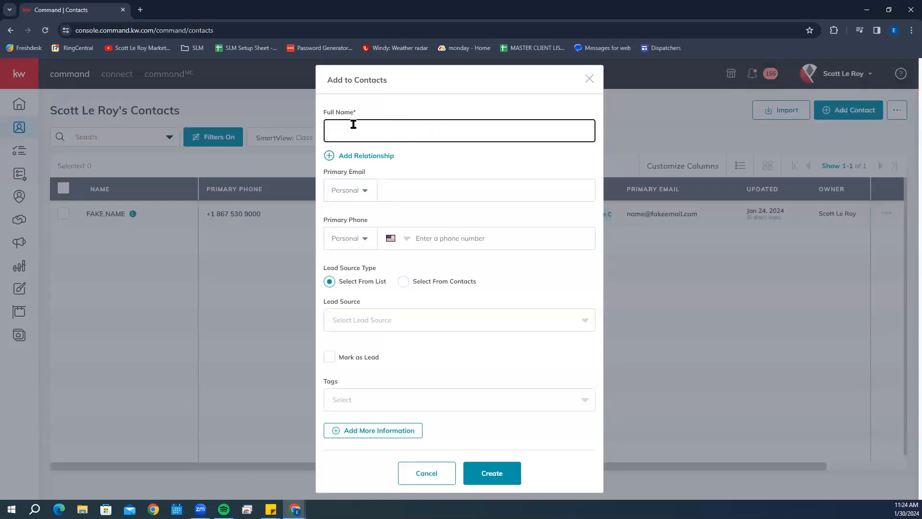
mouse_move(493, 459)
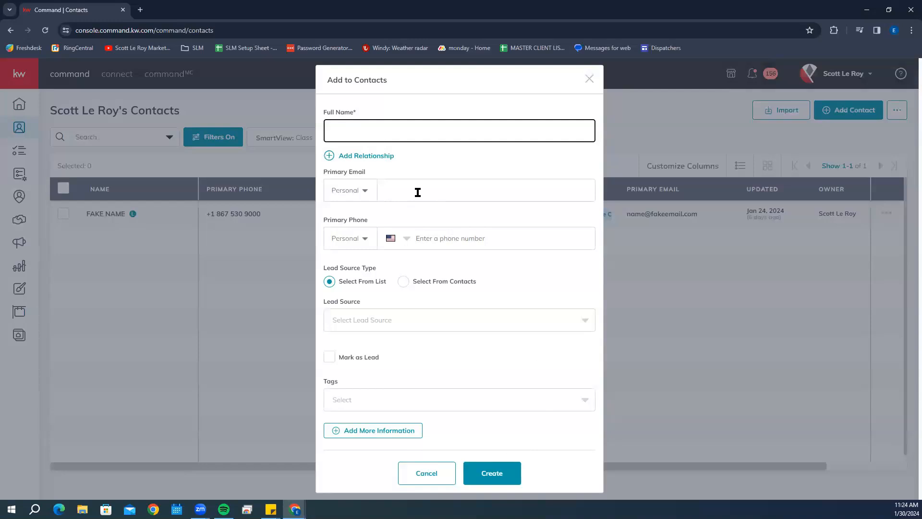
left_click(459, 130)
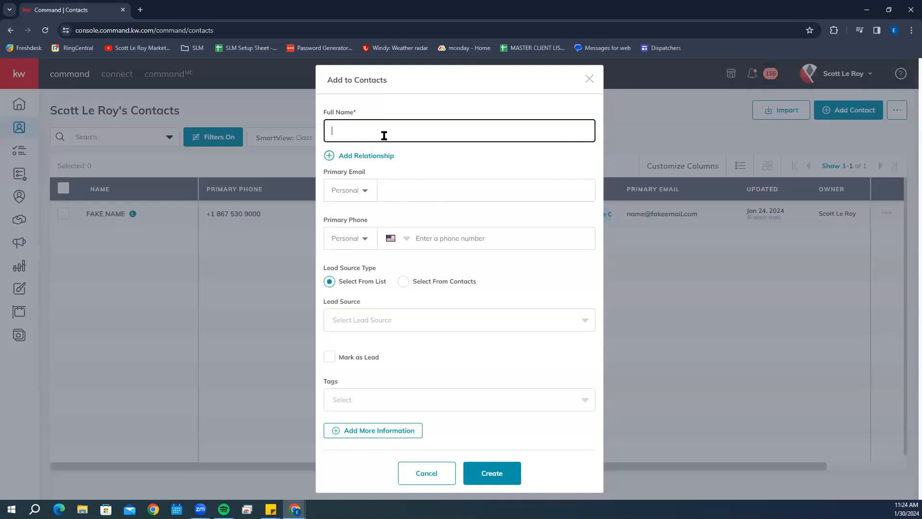
type("Joe Schmoe")
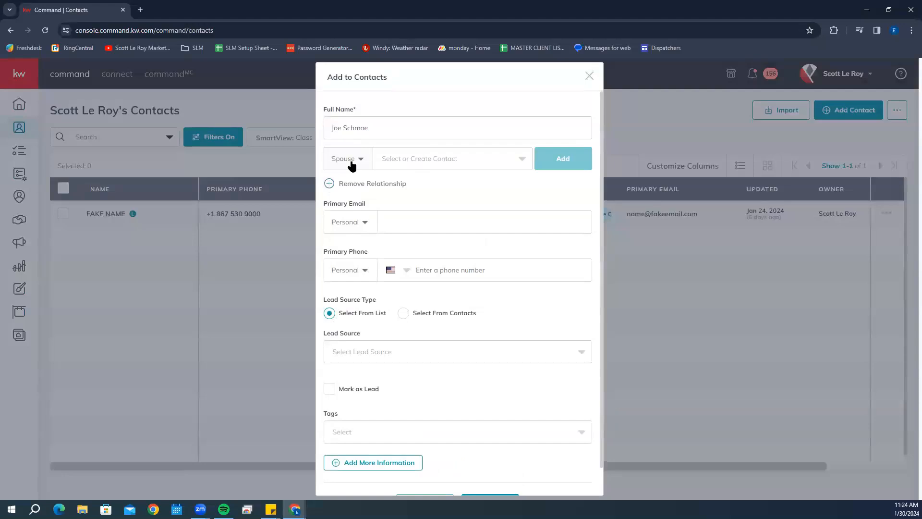
left_click(347, 158)
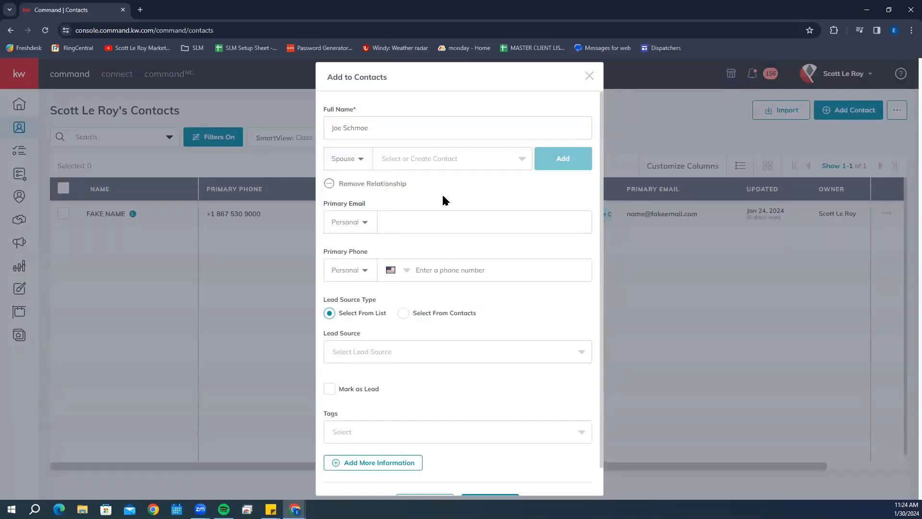
left_click(484, 221)
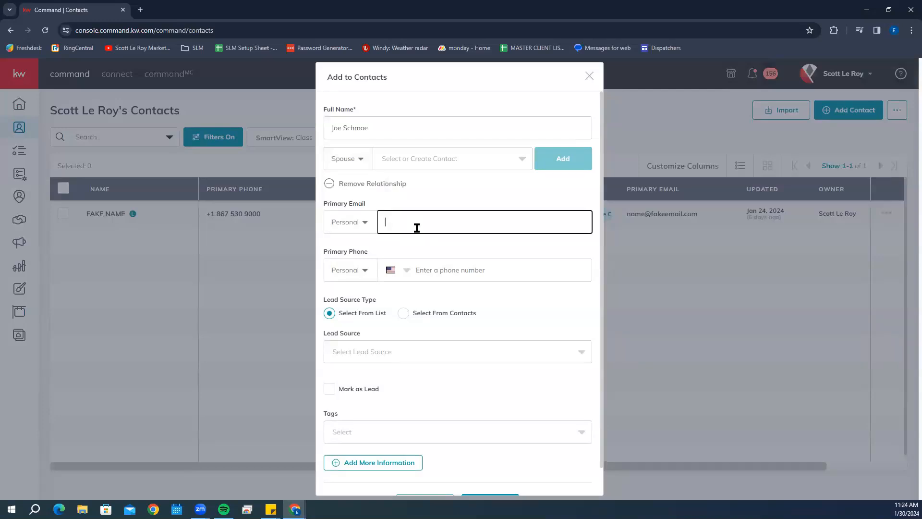
type("test")
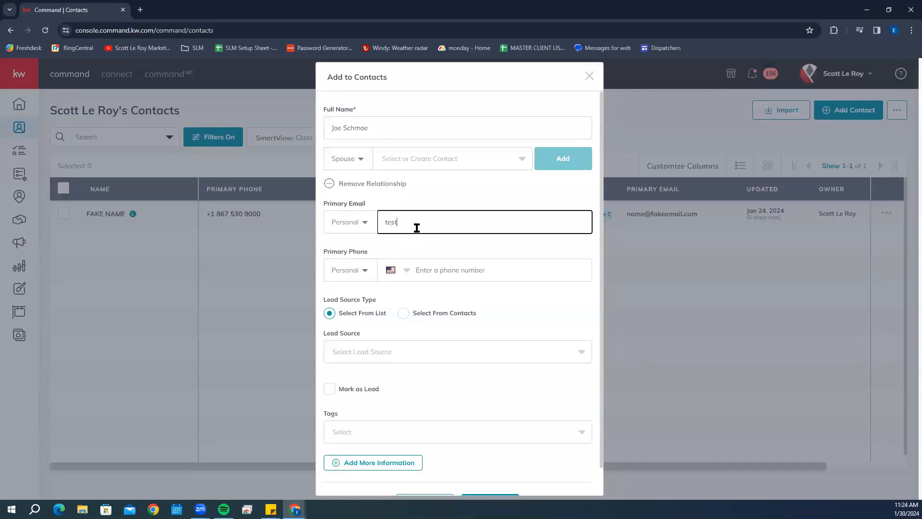
type("@es")
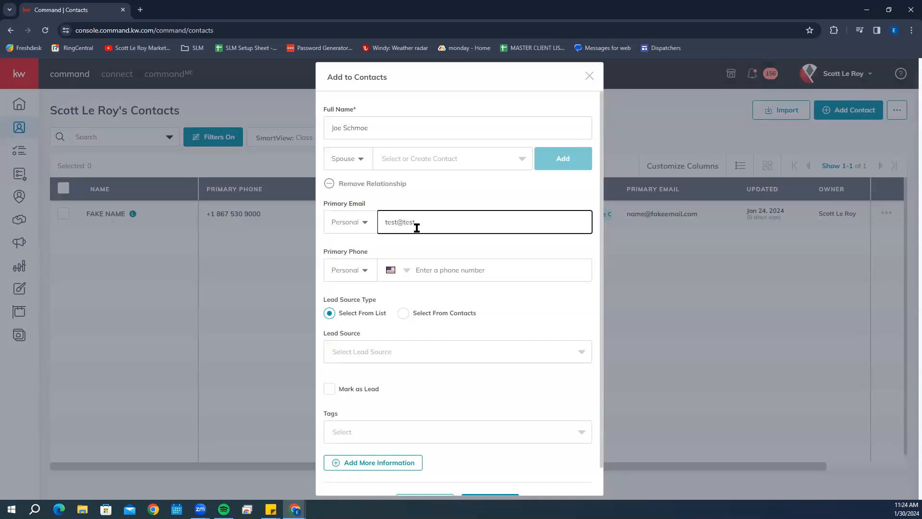
type(".com")
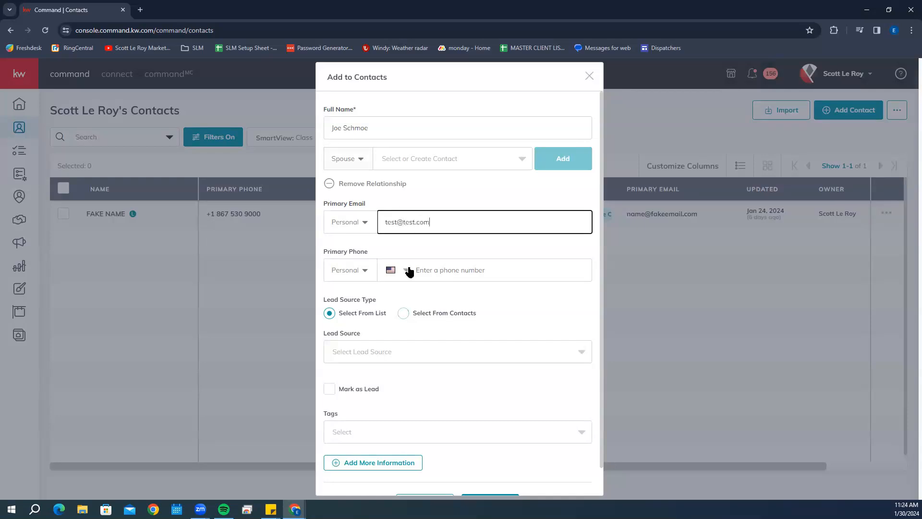
mouse_move(441, 334)
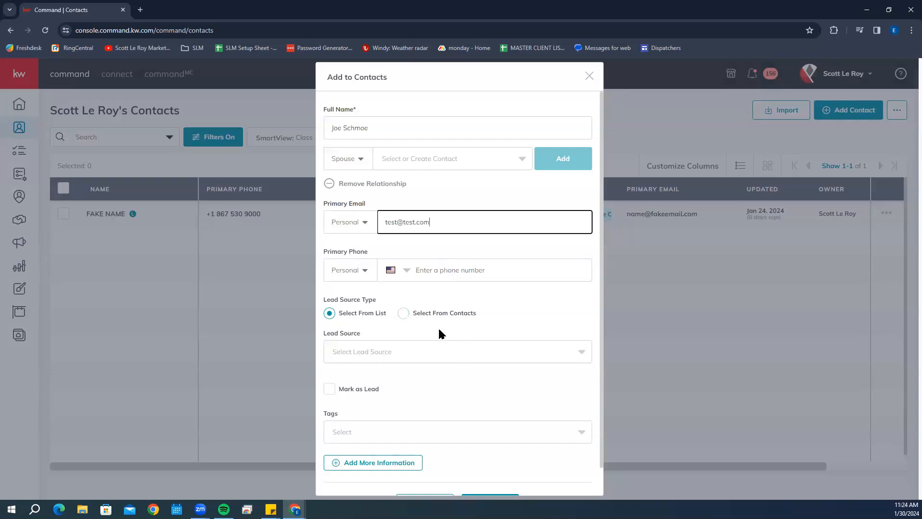
mouse_move(351, 320)
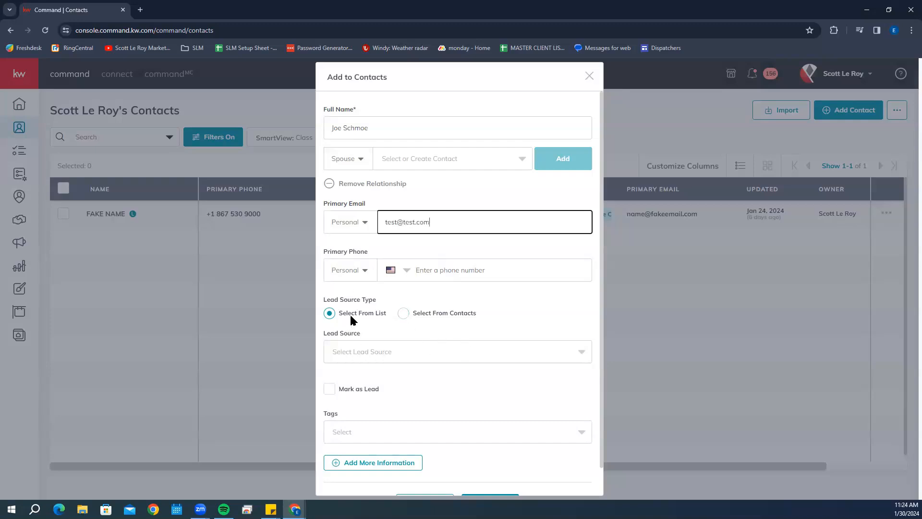
mouse_move(370, 356)
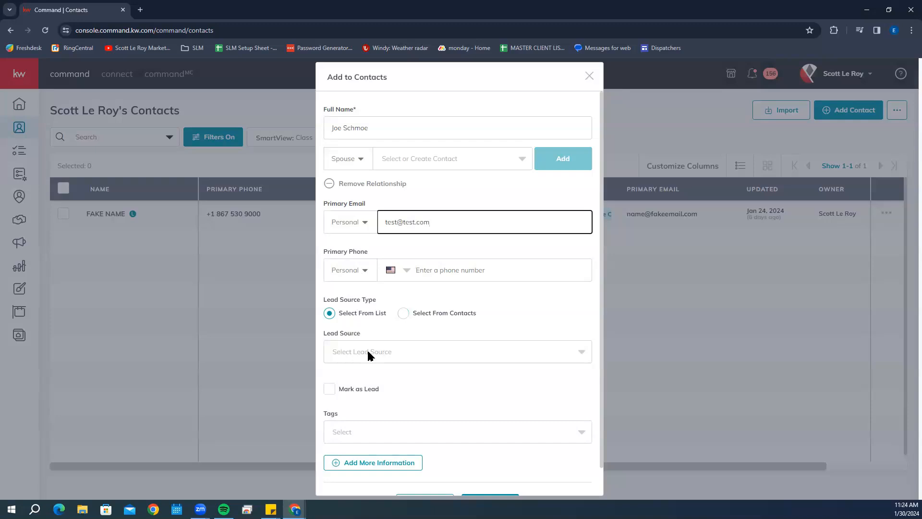
- Browse the Lead Source list, then choose Select From Contacts as the lead source type
left_click(457, 351)
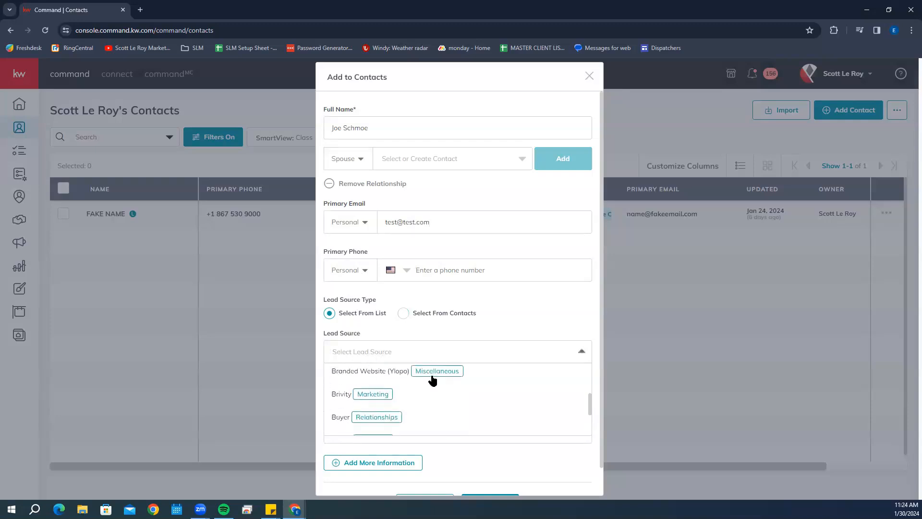
scroll("down", 3)
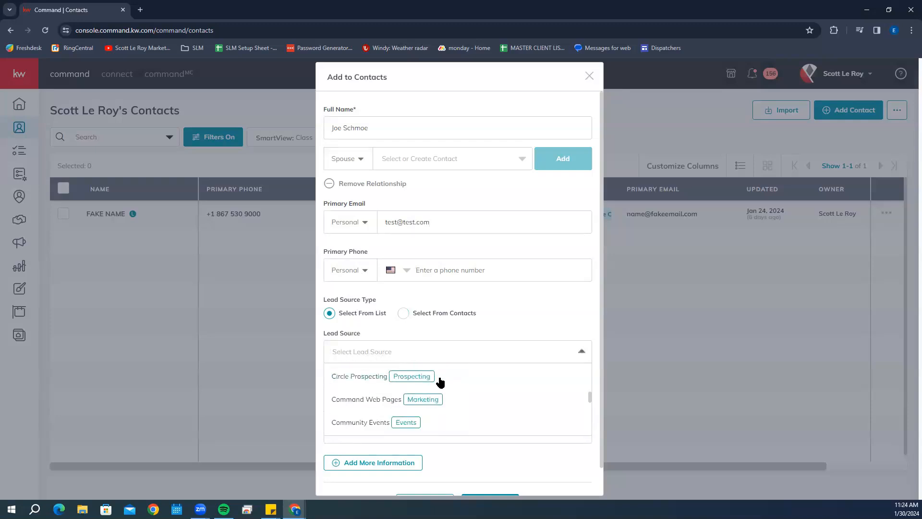
scroll("down", 3)
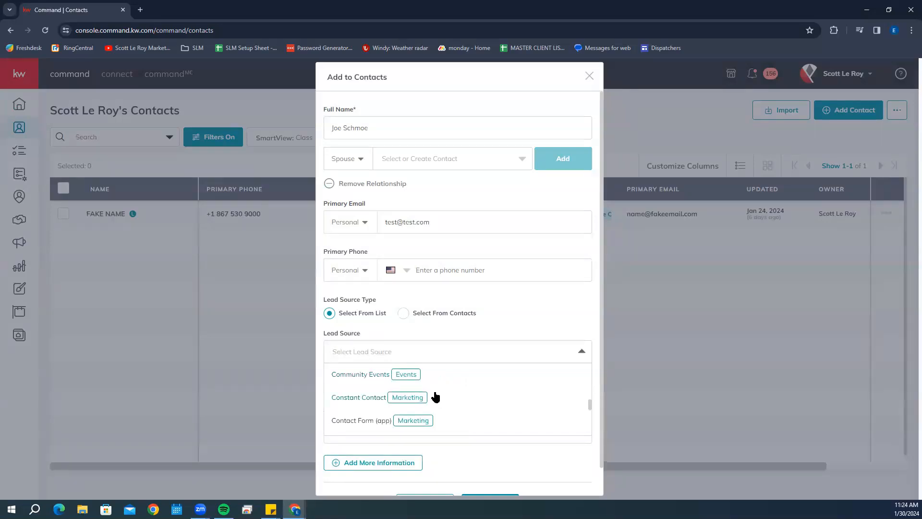
left_click(403, 312)
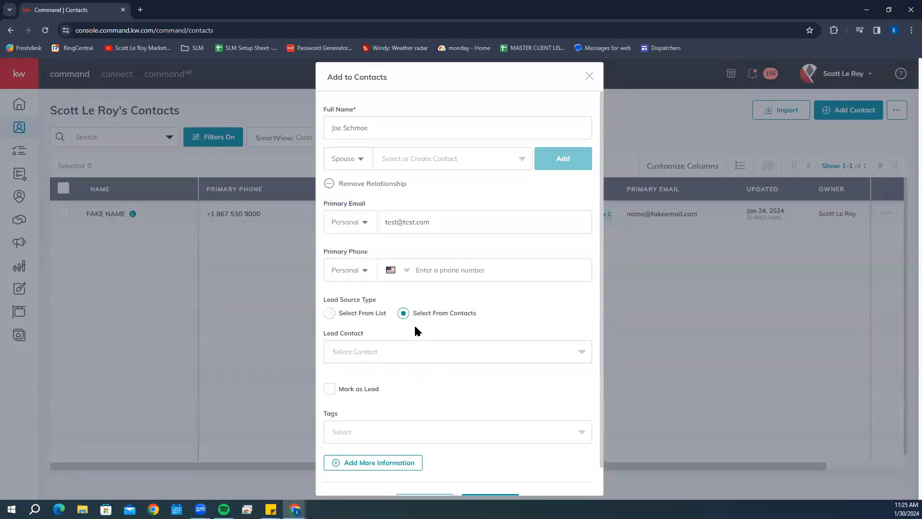
mouse_move(463, 335)
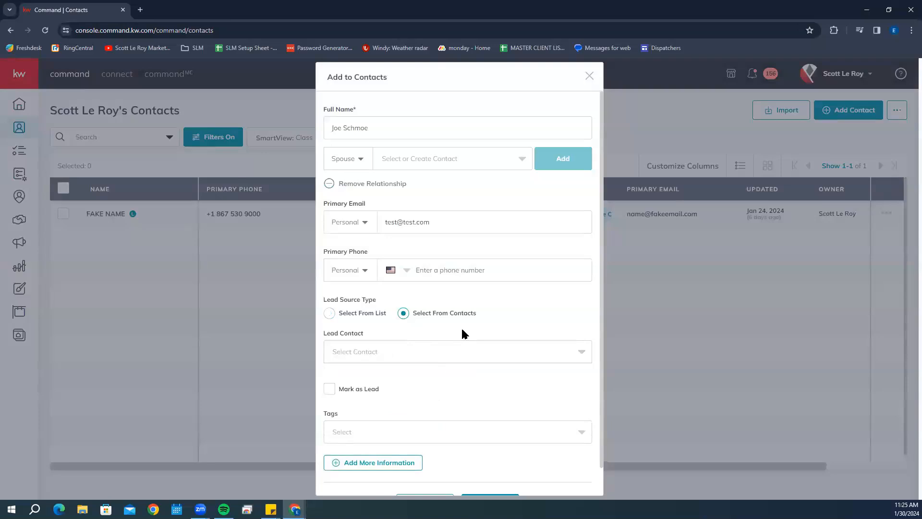
mouse_move(329, 313)
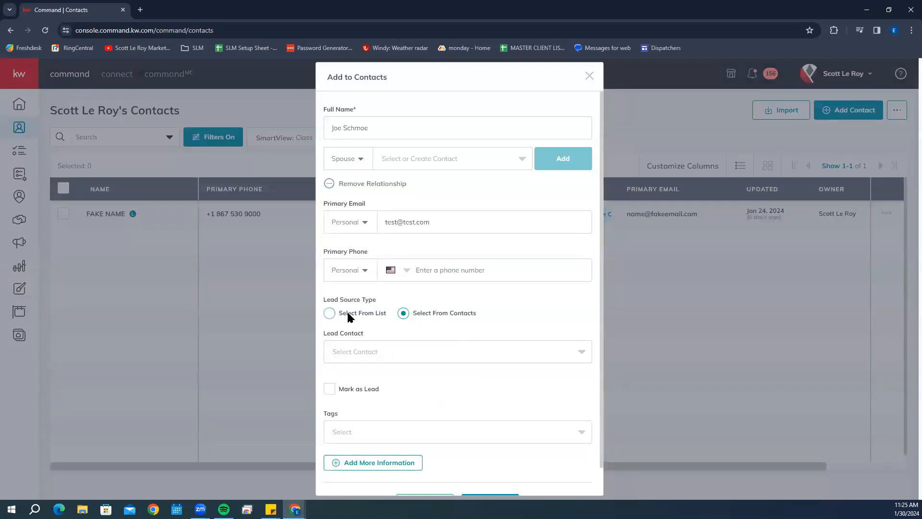
mouse_move(335, 398)
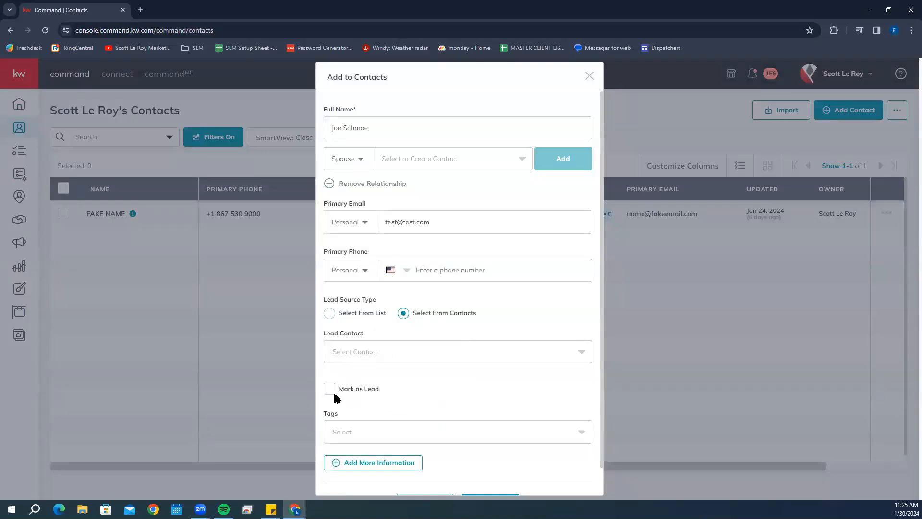
mouse_move(318, 390)
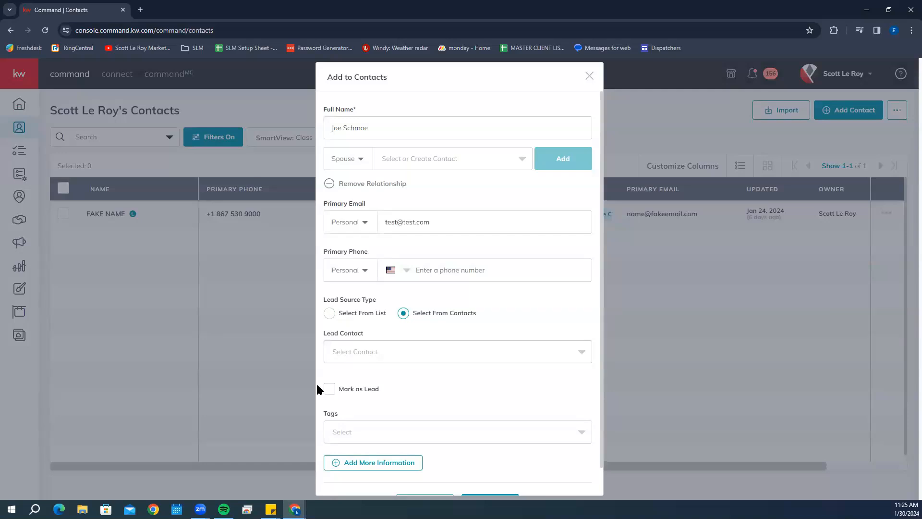
scroll("down", 3)
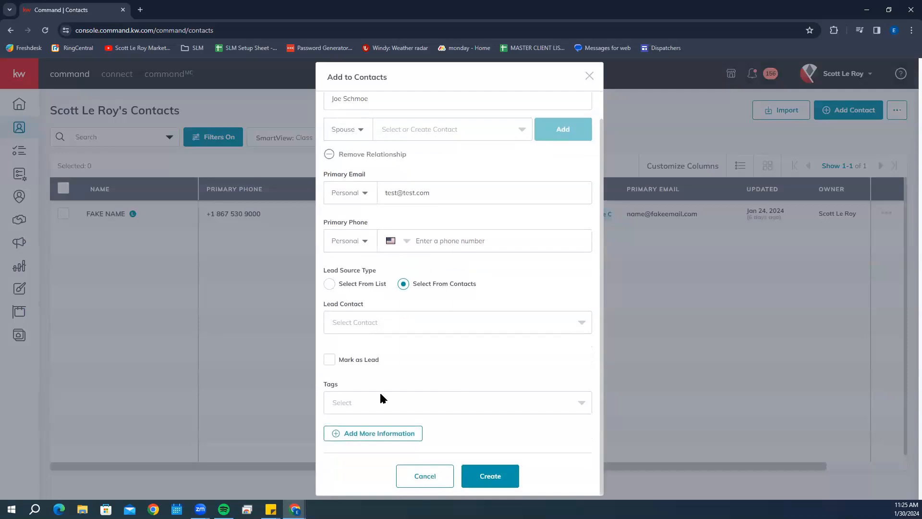
mouse_move(350, 405)
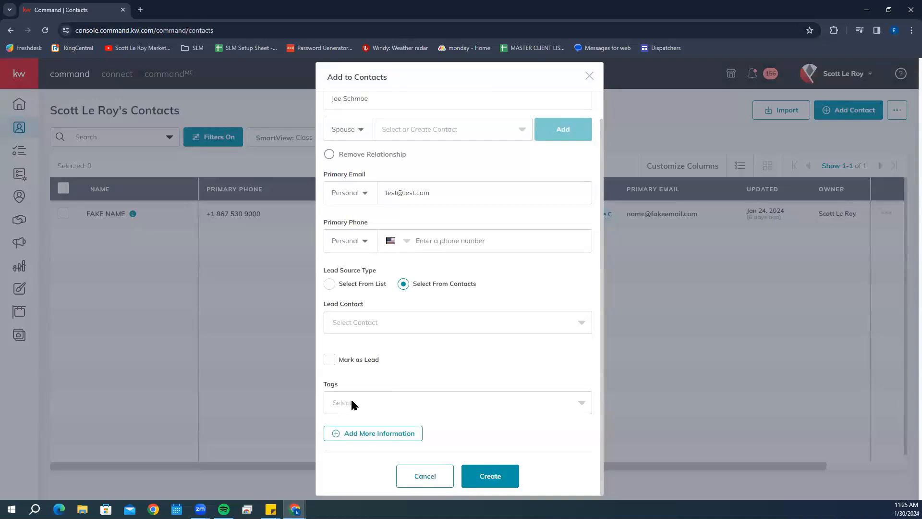
mouse_move(369, 406)
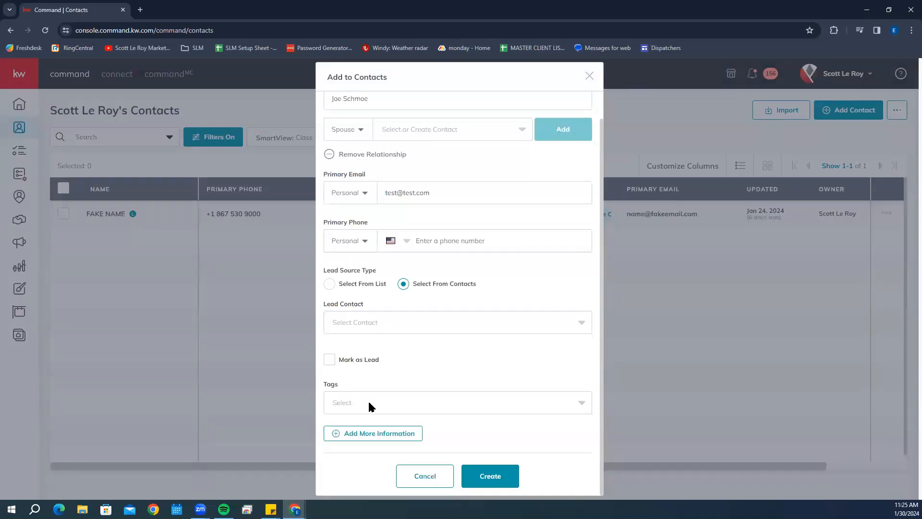
mouse_move(378, 408)
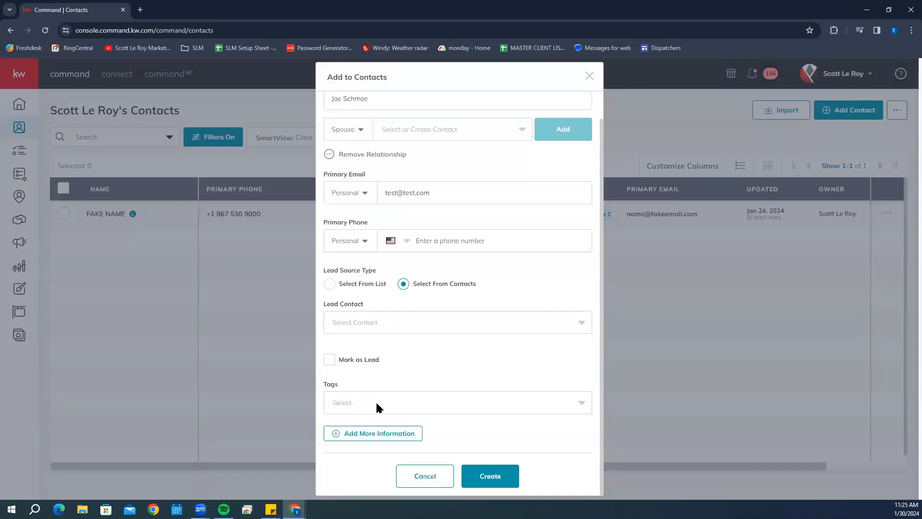
- Type 'Fi' in Tags, close it without a tag, and reveal more information fields
left_click(457, 403)
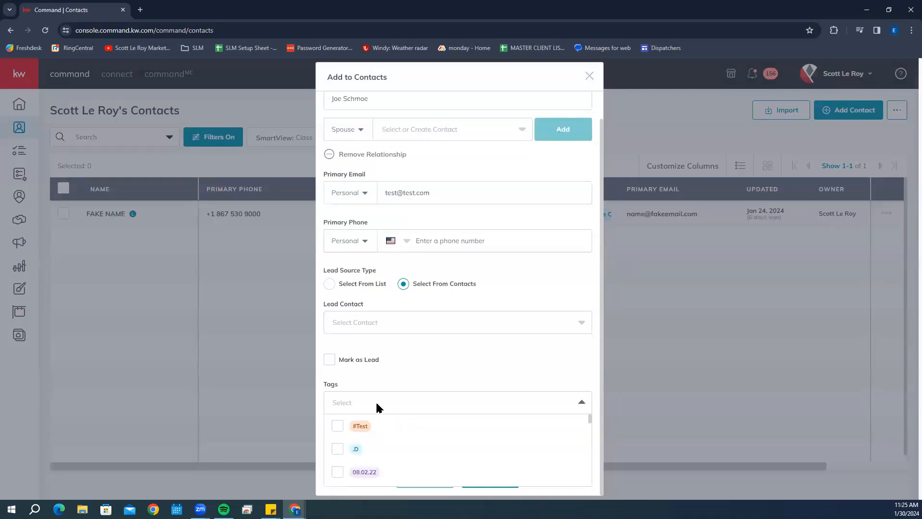
type("Fi")
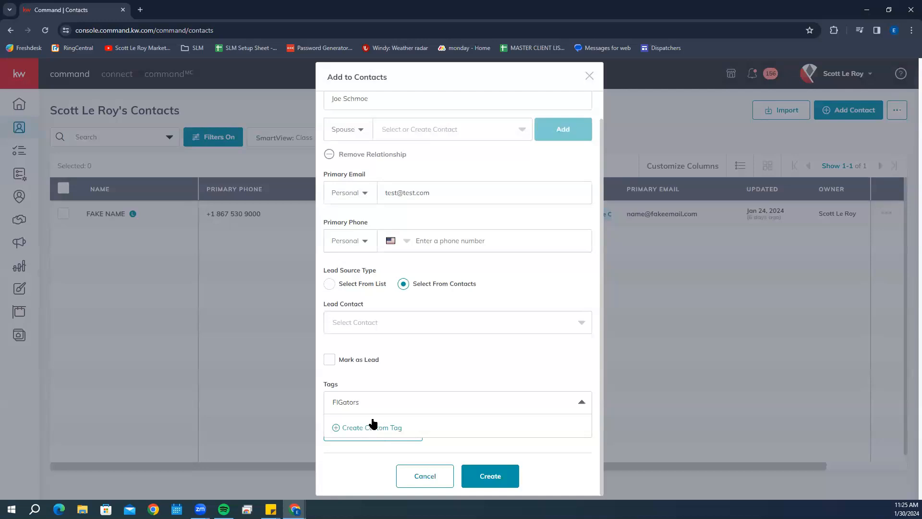
left_click(458, 401)
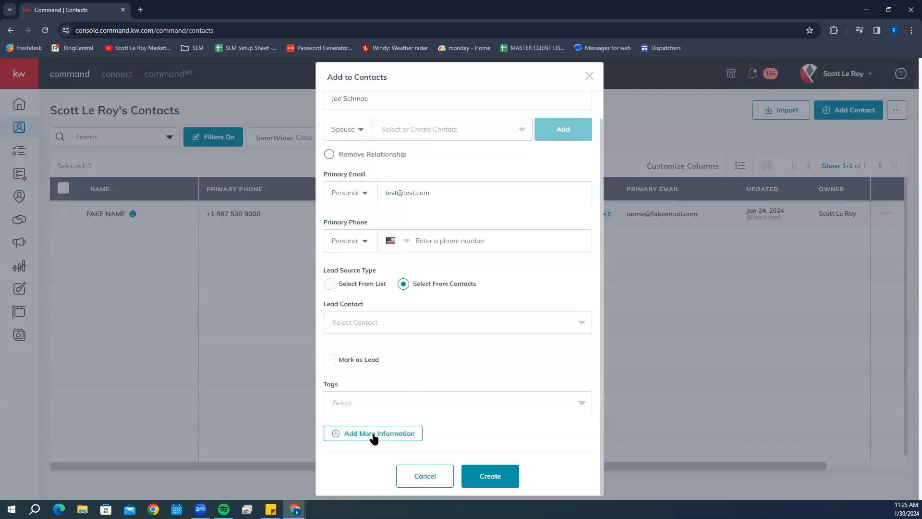
left_click(373, 434)
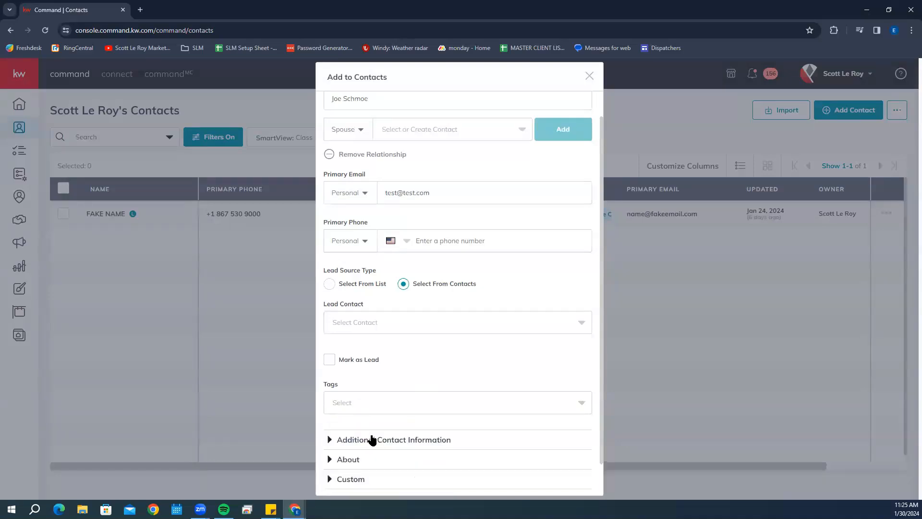
mouse_move(479, 396)
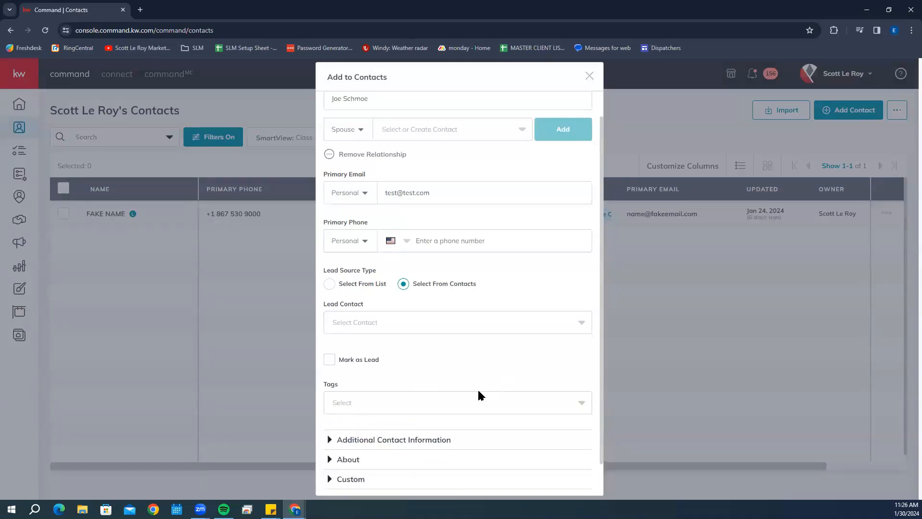
- Expand the Additional Contact Information section, then the About section
left_click(330, 440)
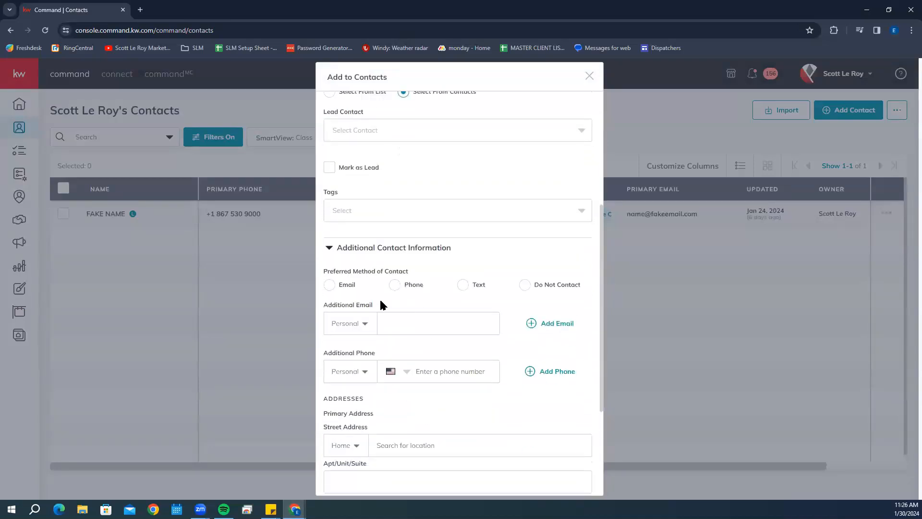
mouse_move(321, 288)
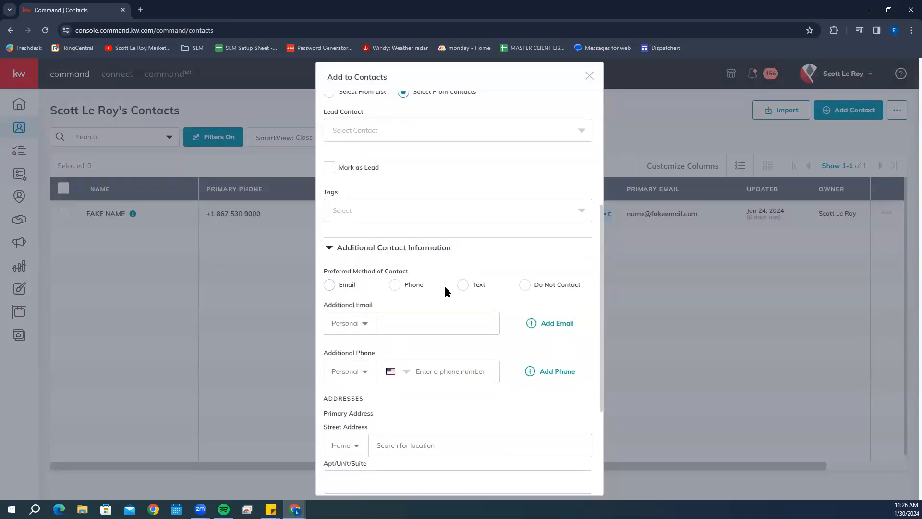
mouse_move(552, 291)
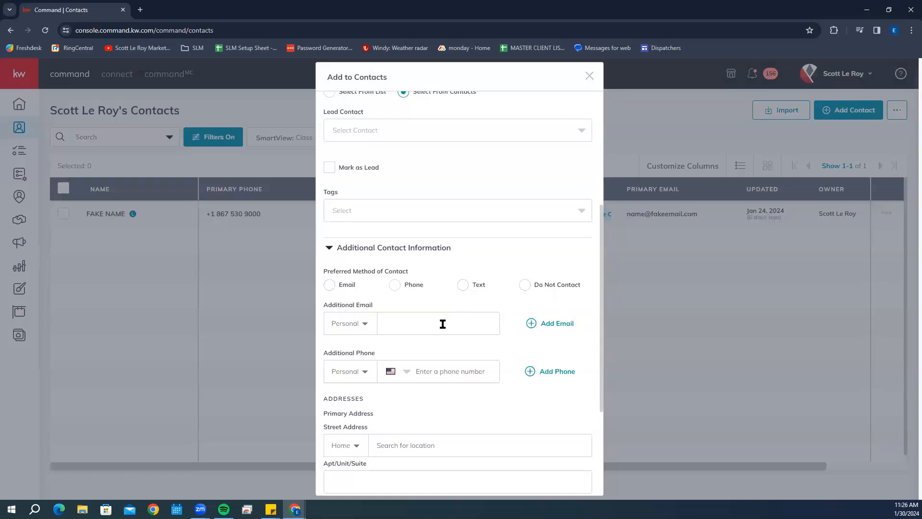
scroll("down", 3)
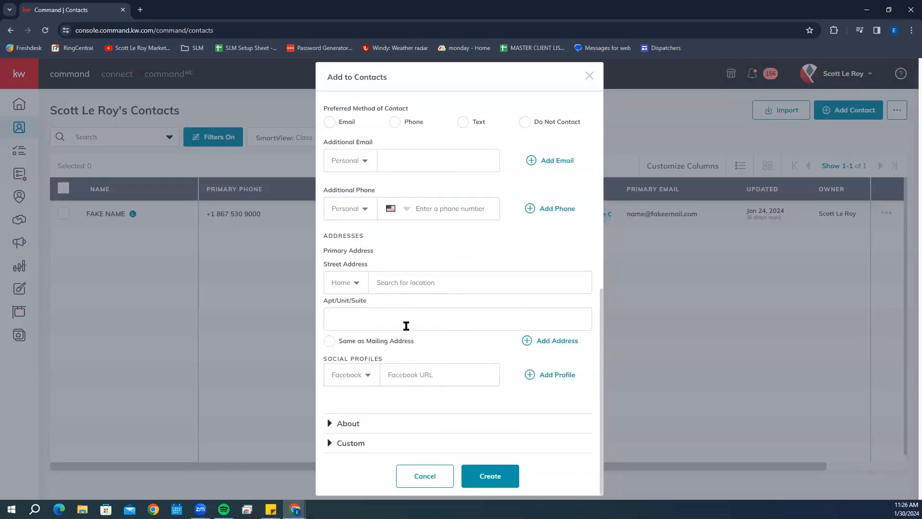
mouse_move(371, 338)
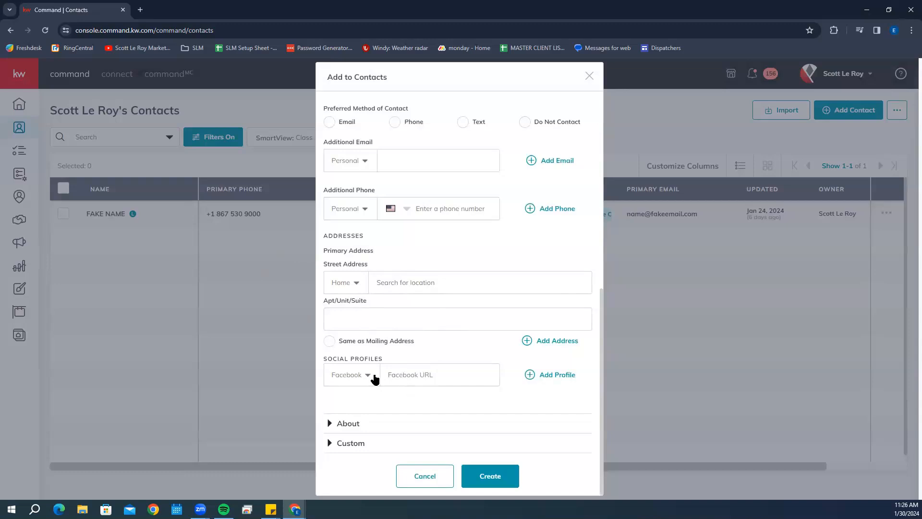
mouse_move(343, 433)
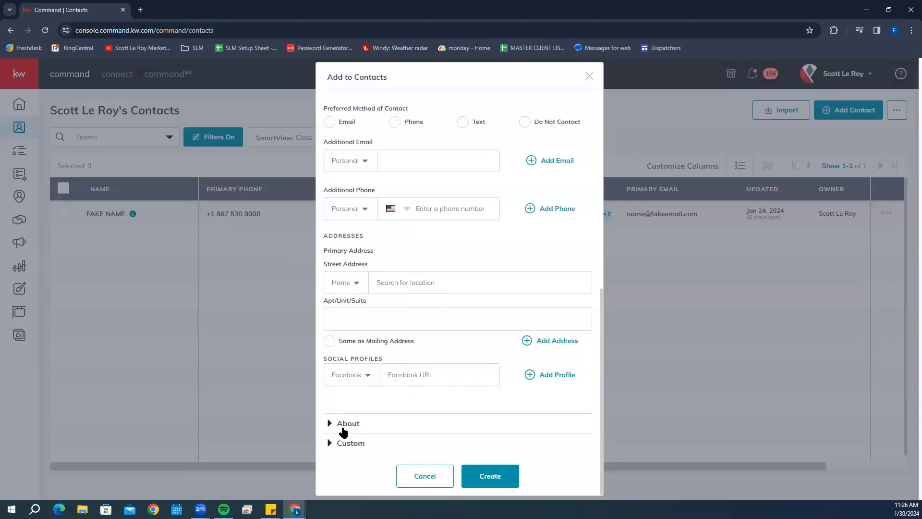
left_click(348, 423)
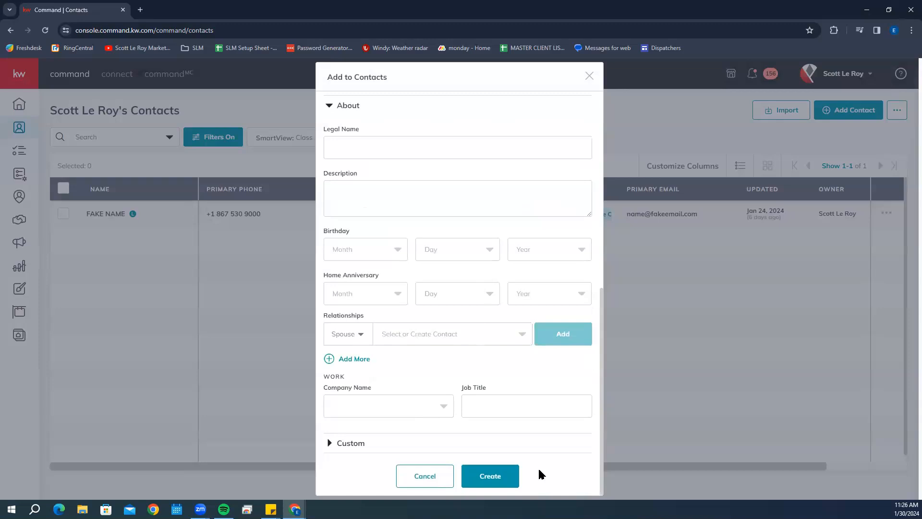
mouse_move(349, 136)
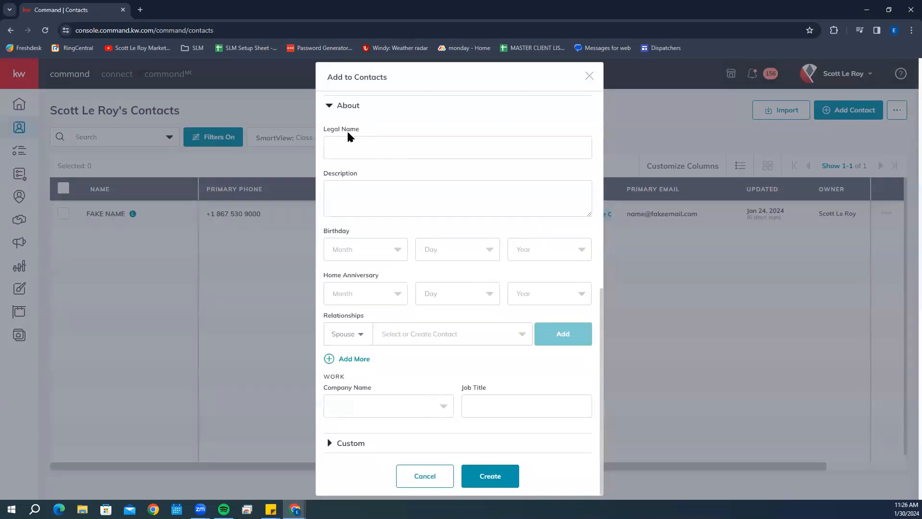
mouse_move(393, 191)
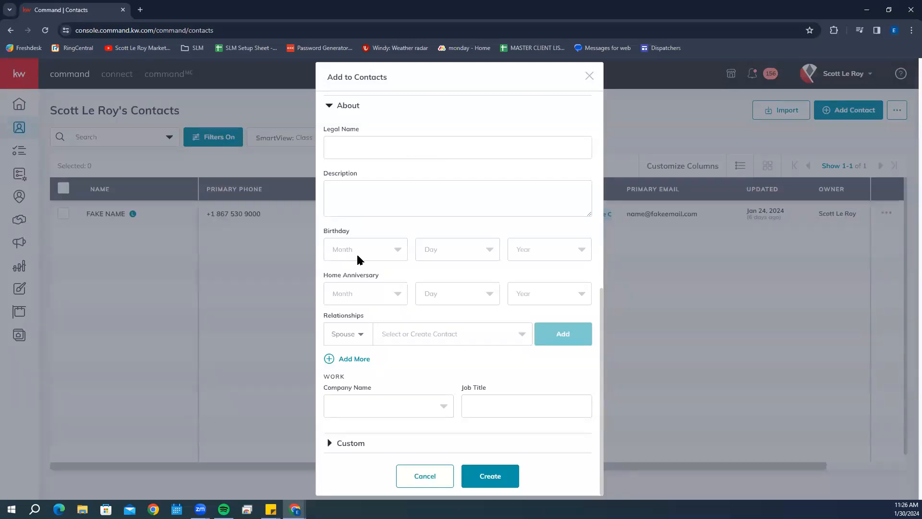
mouse_move(380, 267)
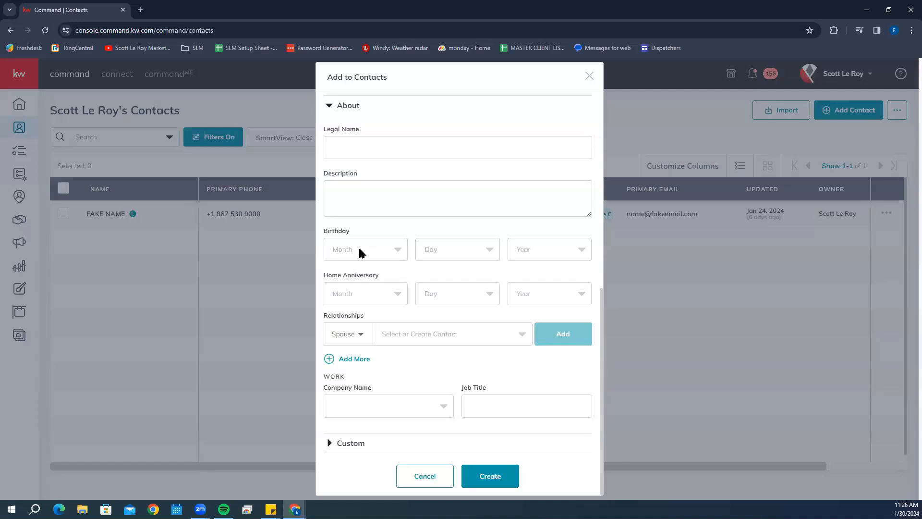
mouse_move(350, 447)
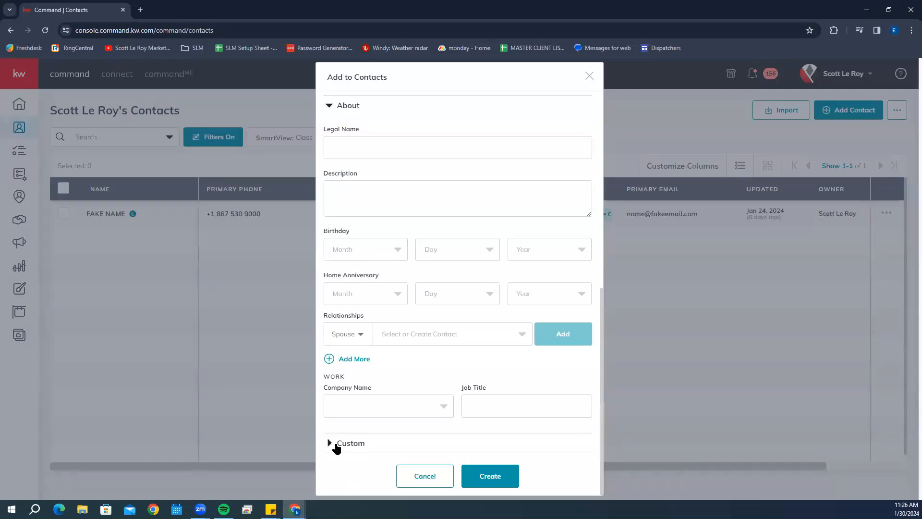
- Expand the Custom section of the add-contact form
left_click(346, 443)
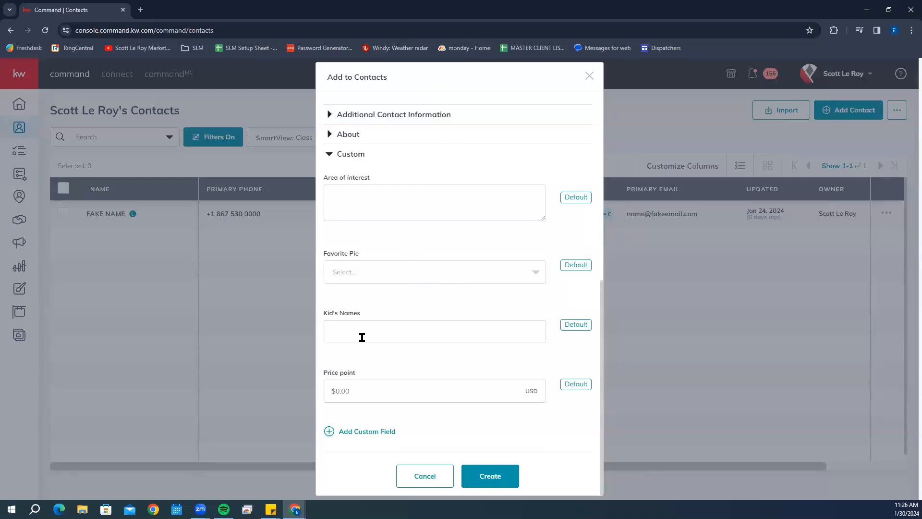
mouse_move(381, 398)
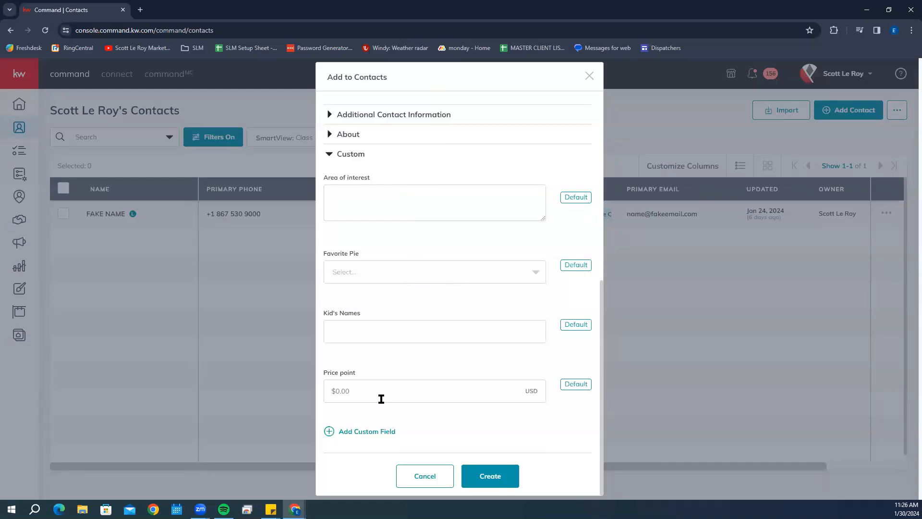
mouse_move(362, 437)
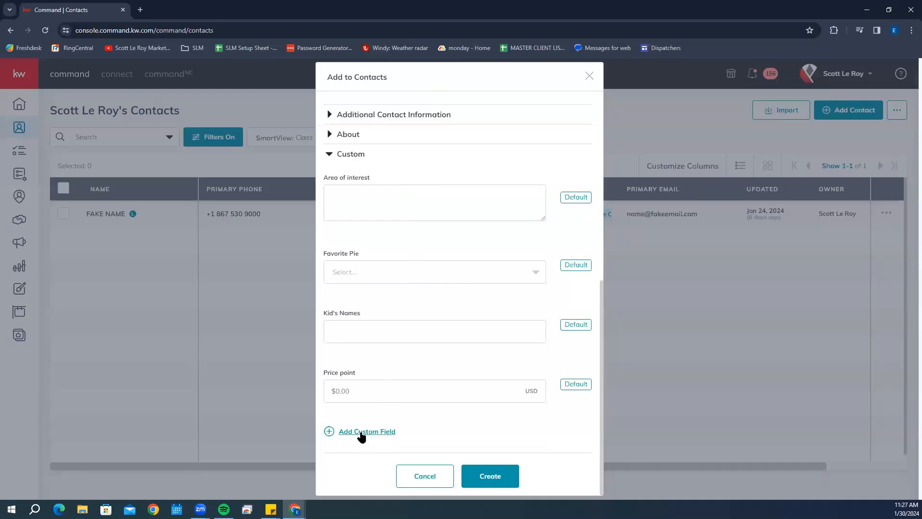
- Add a blank custom field, dismiss its choices, and create the Joe Schmoe contact
left_click(367, 432)
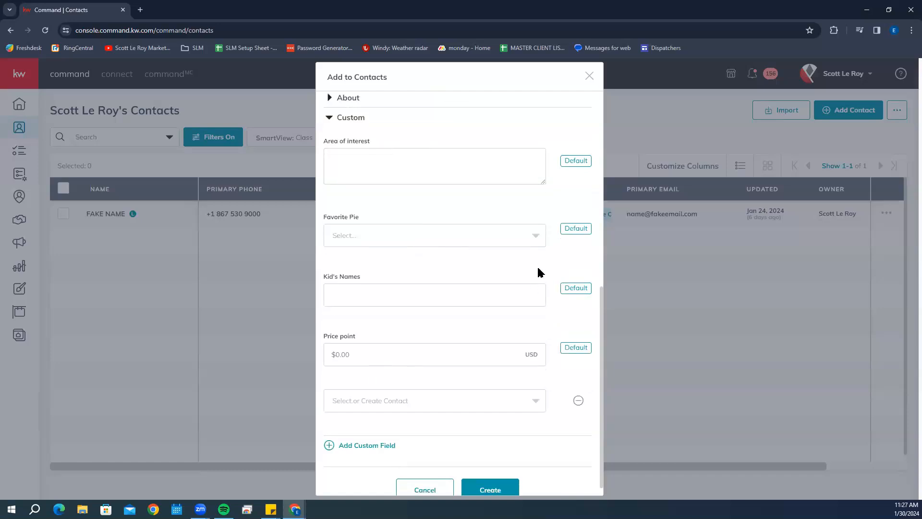
left_click(434, 400)
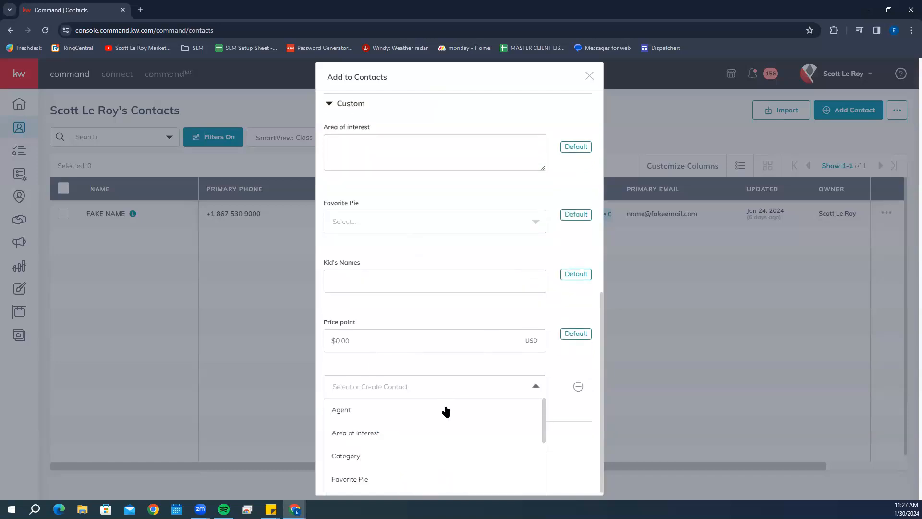
scroll("down", 3)
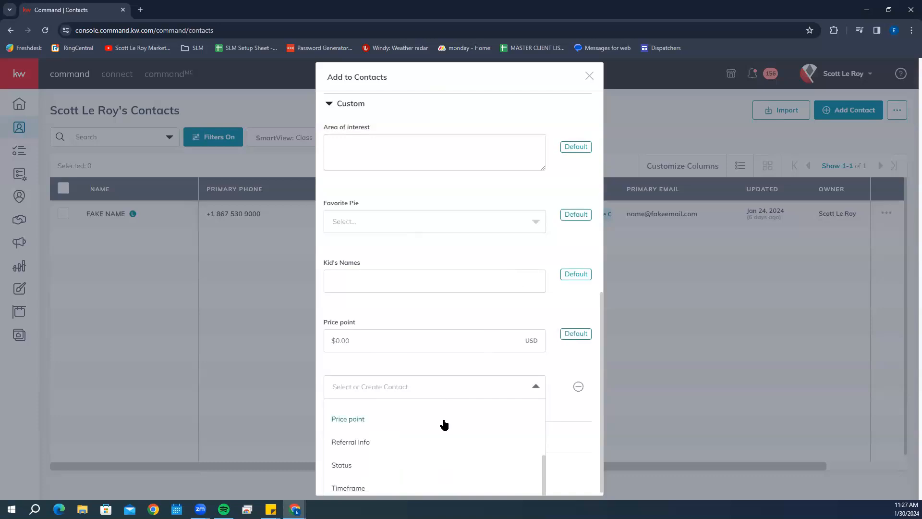
left_click(534, 387)
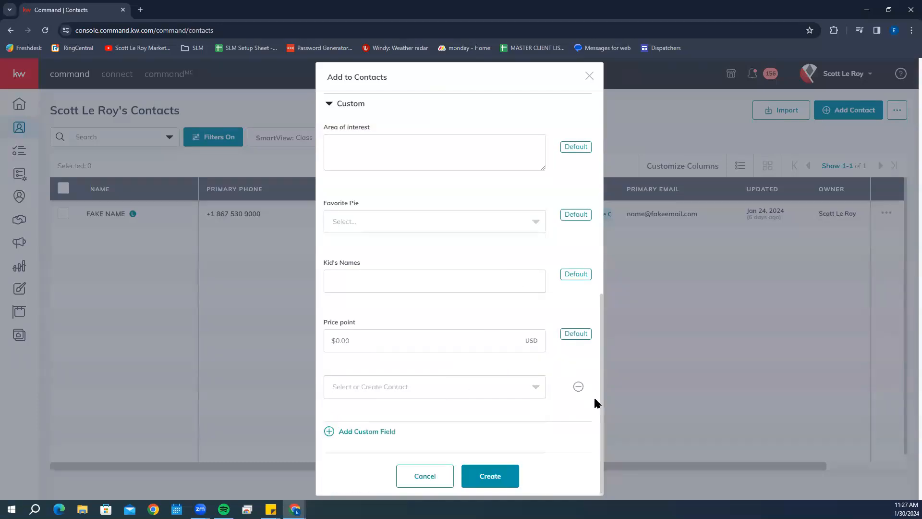
scroll("up", 3)
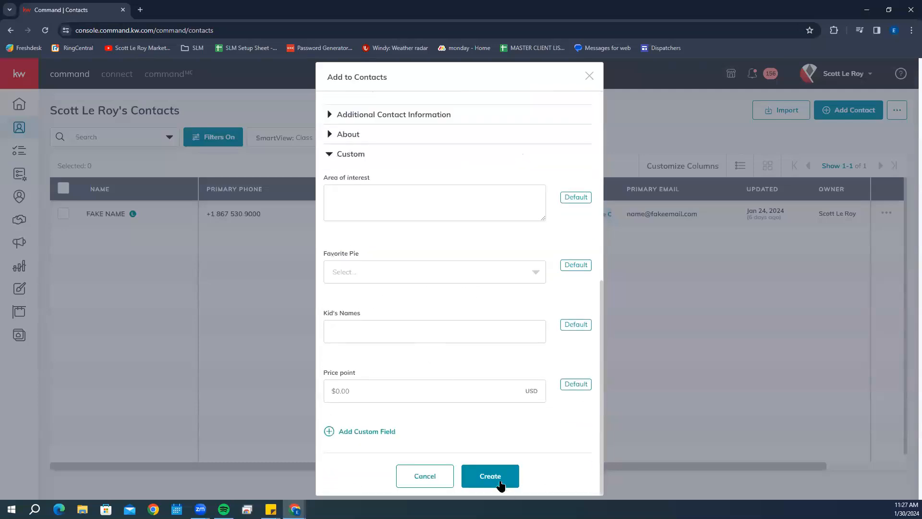
left_click(489, 476)
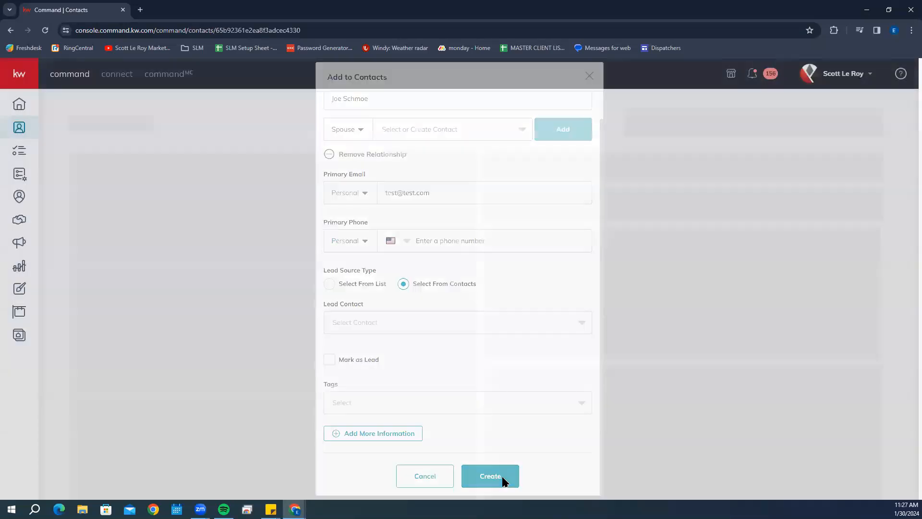
- Go from Joe Schmoe's record back to Contacts and list the SmartView options
left_click(489, 476)
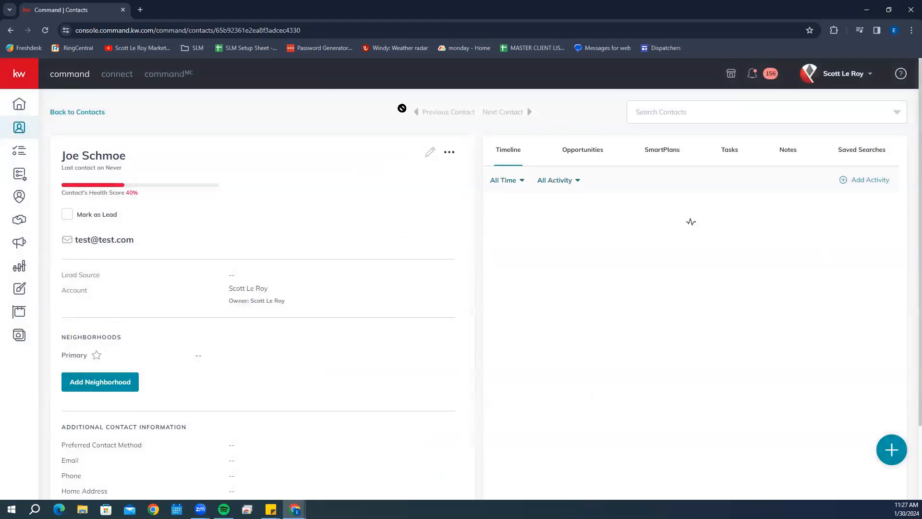
mouse_move(442, 84)
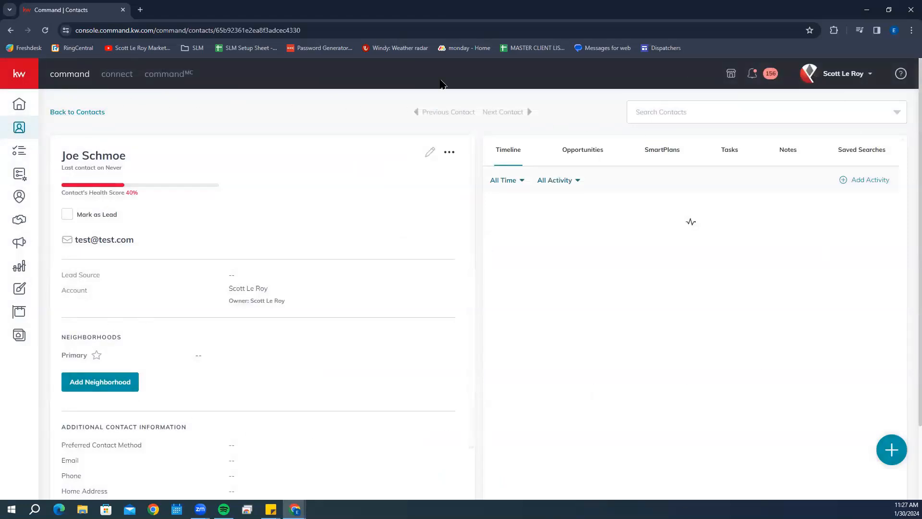
mouse_move(76, 112)
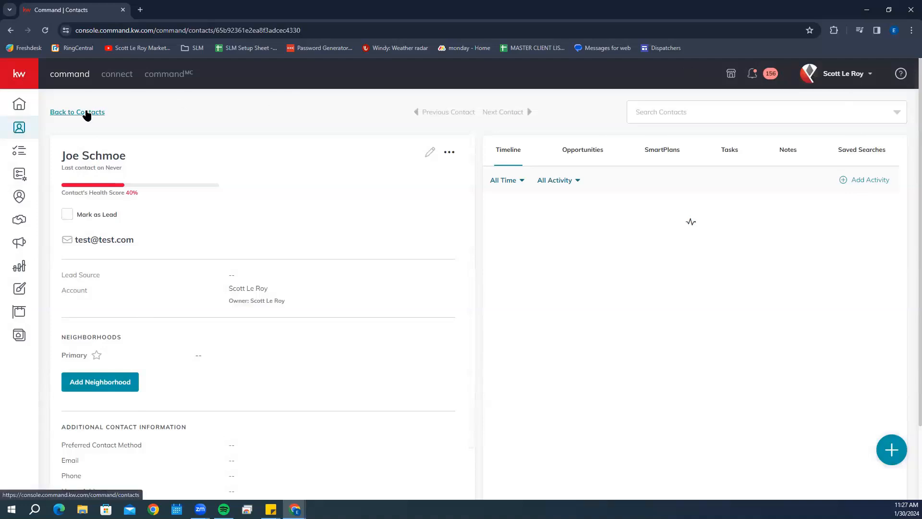
left_click(77, 112)
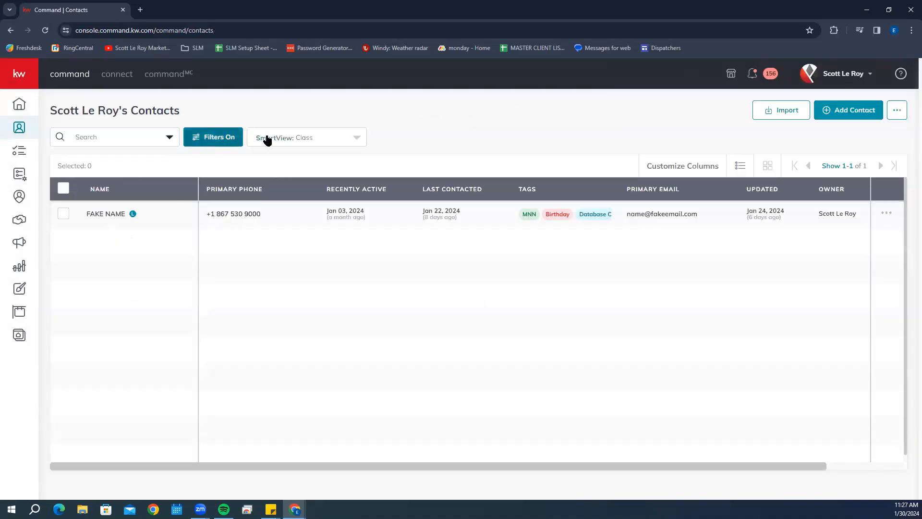
left_click(306, 137)
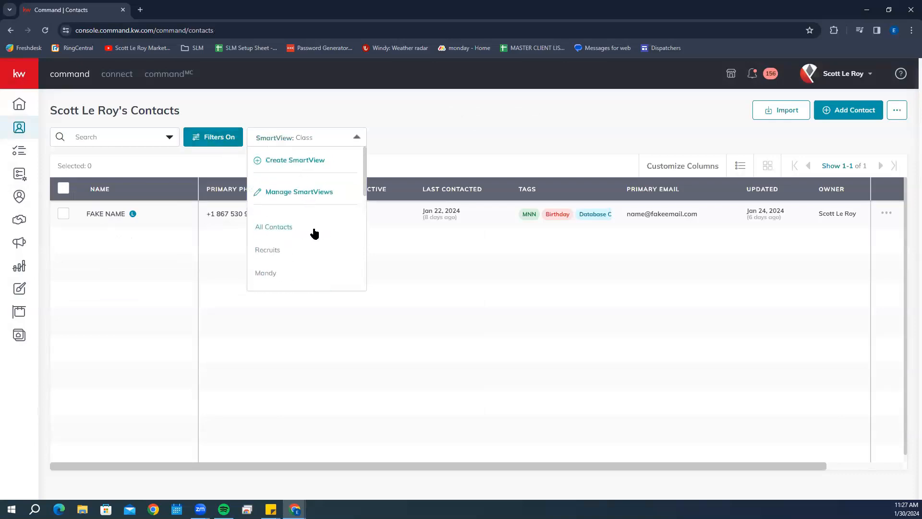
left_click(274, 226)
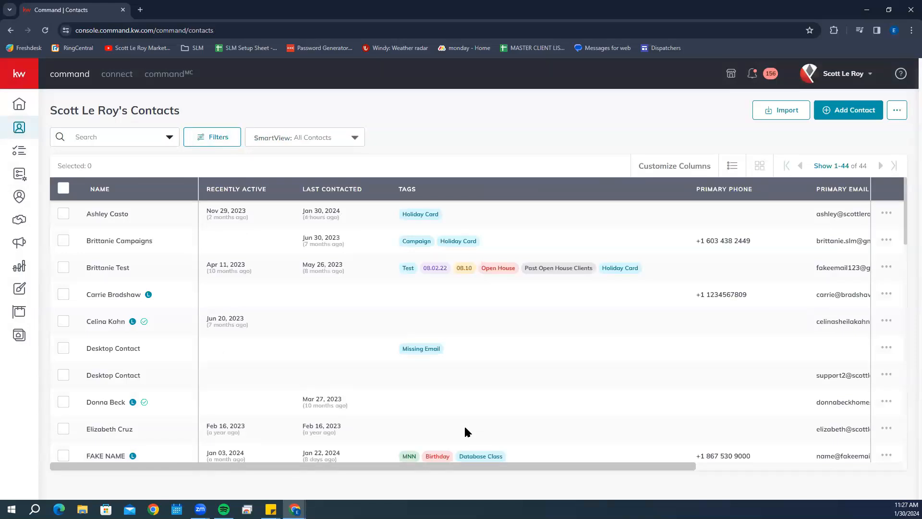
scroll("up", 3)
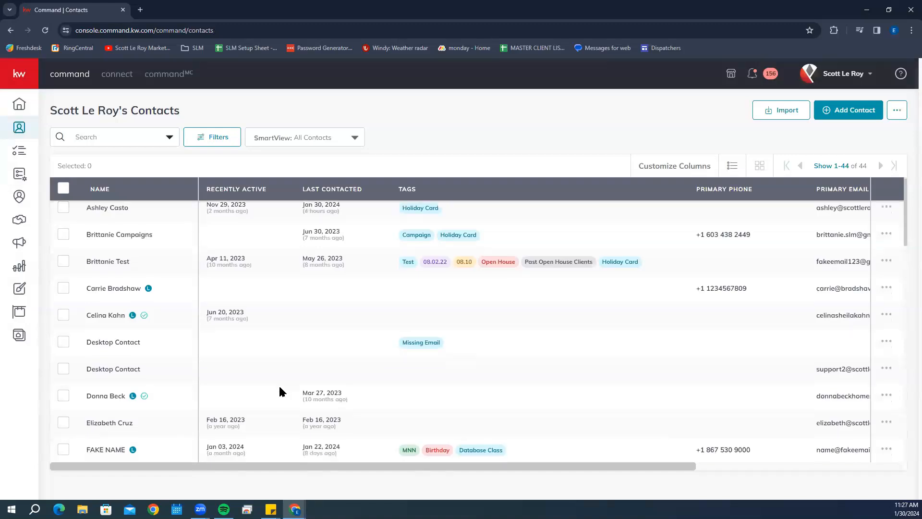
scroll("down", 3)
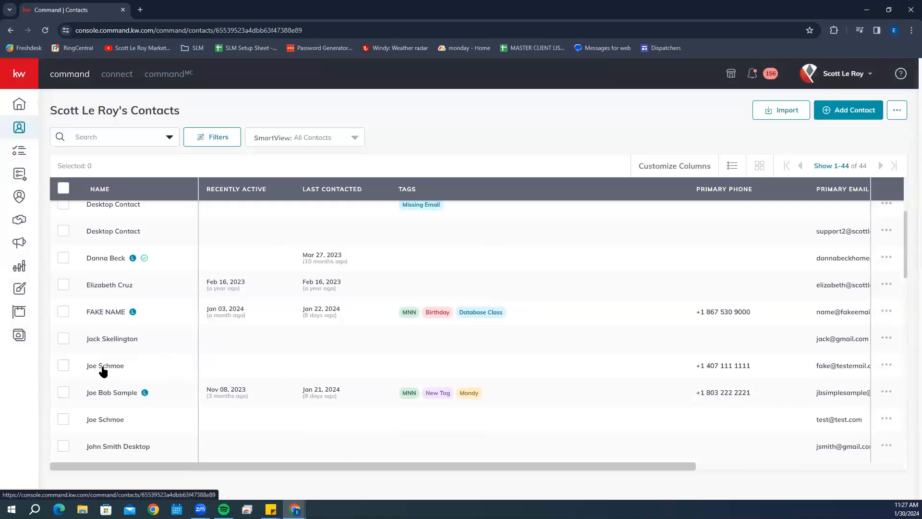
left_click(105, 365)
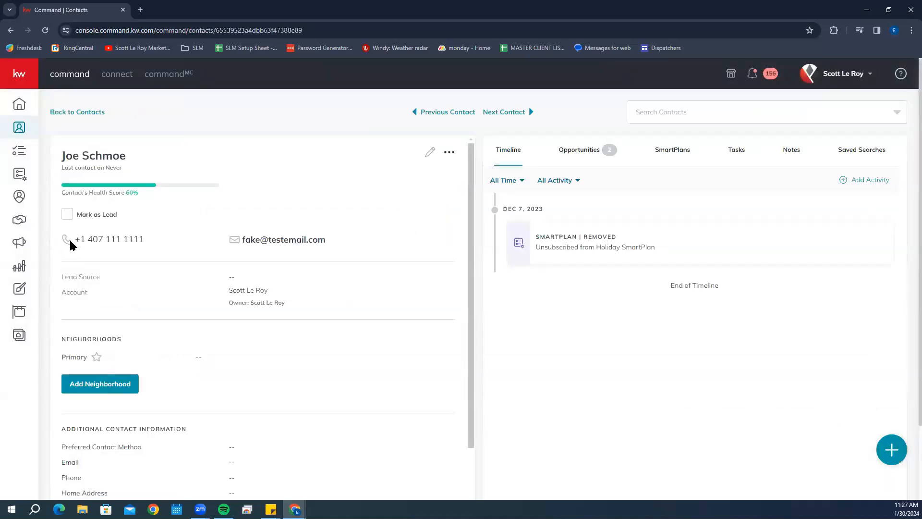
mouse_move(147, 182)
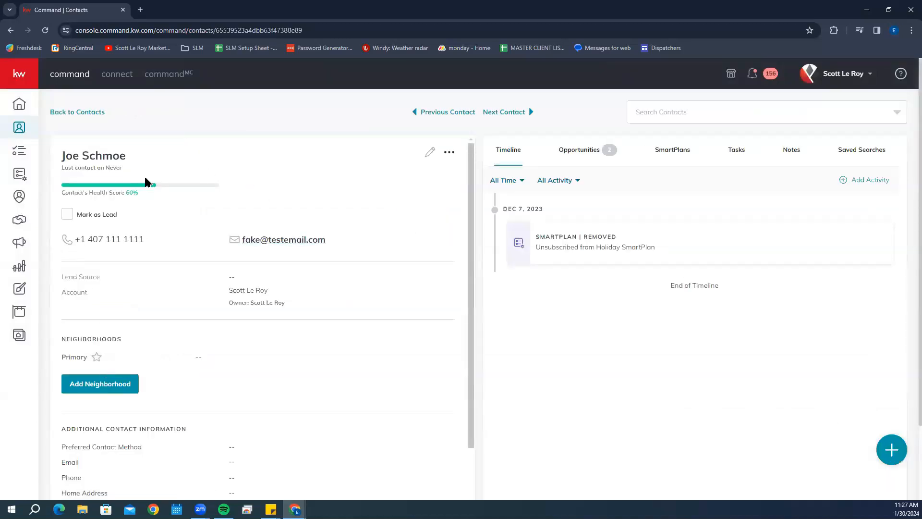
mouse_move(121, 223)
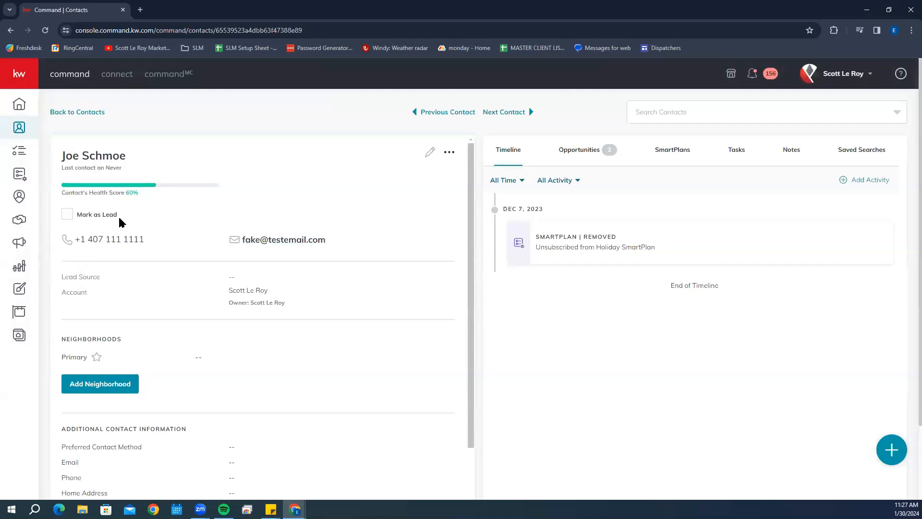
mouse_move(429, 151)
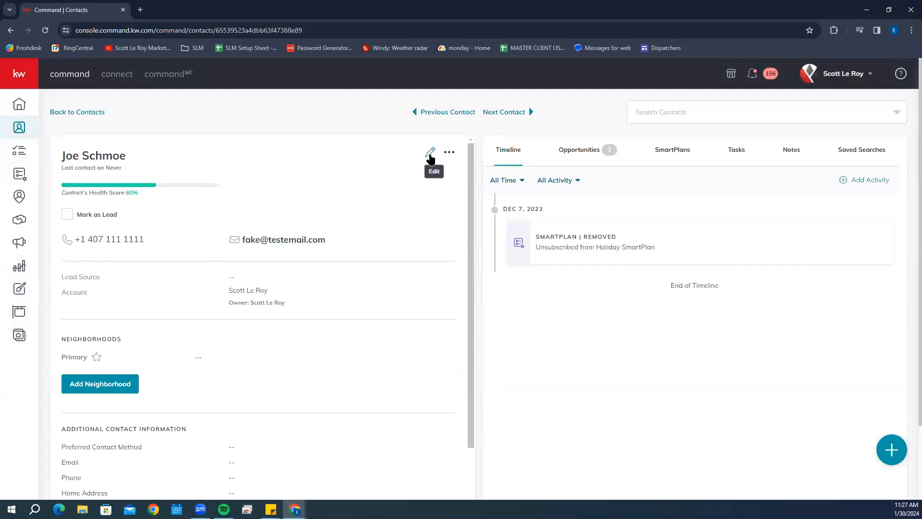
left_click(430, 152)
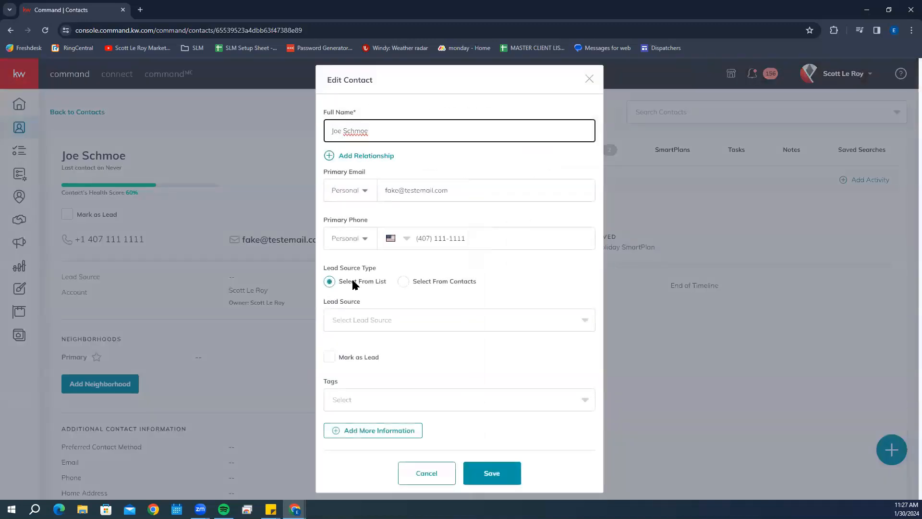
mouse_move(580, 313)
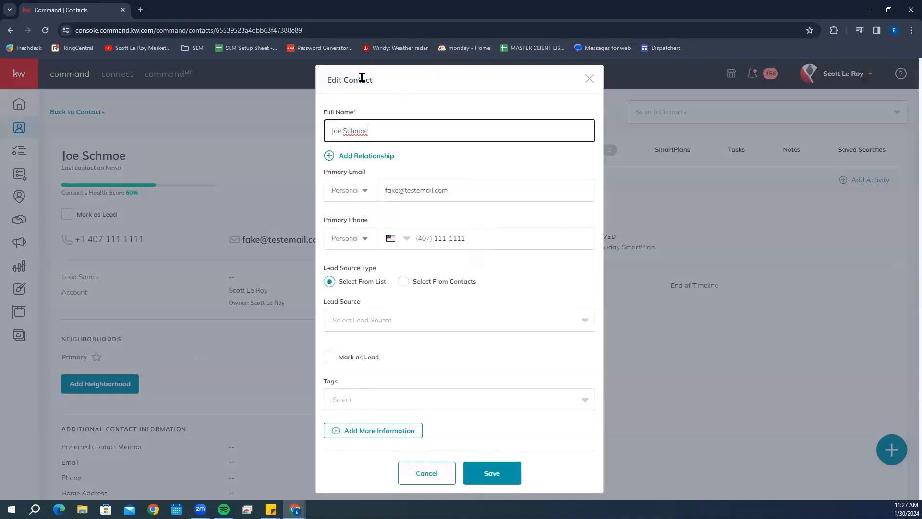
left_click(505, 239)
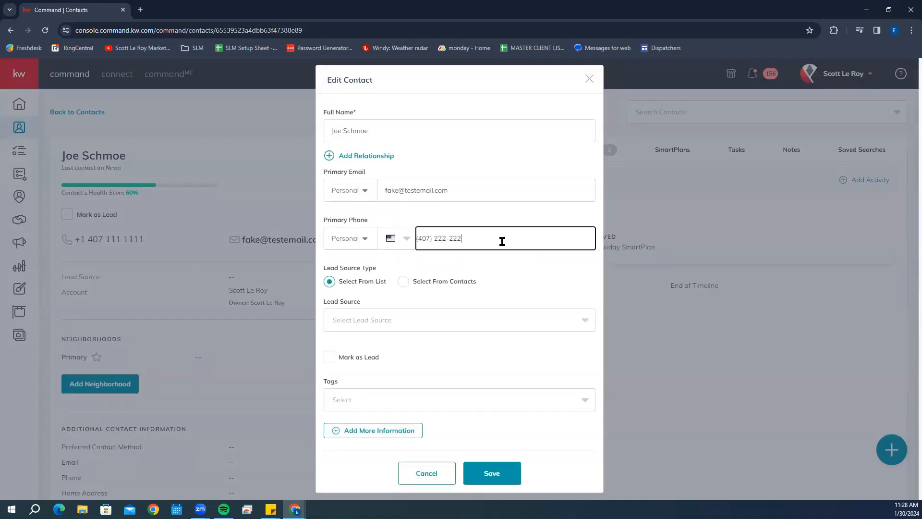
type("2")
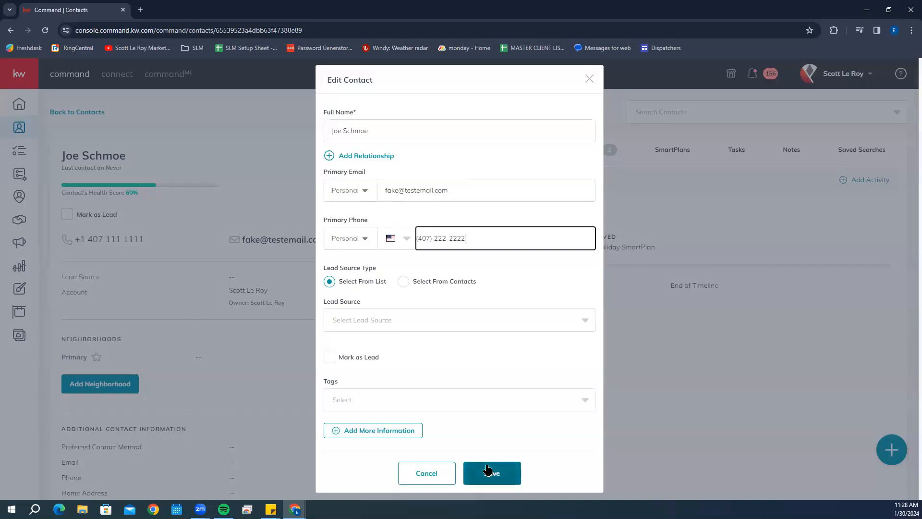
left_click(492, 473)
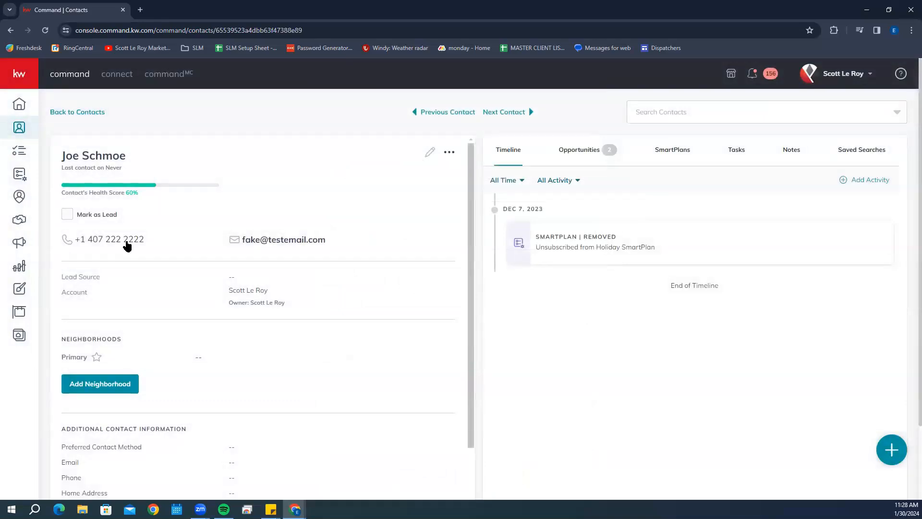
mouse_move(197, 227)
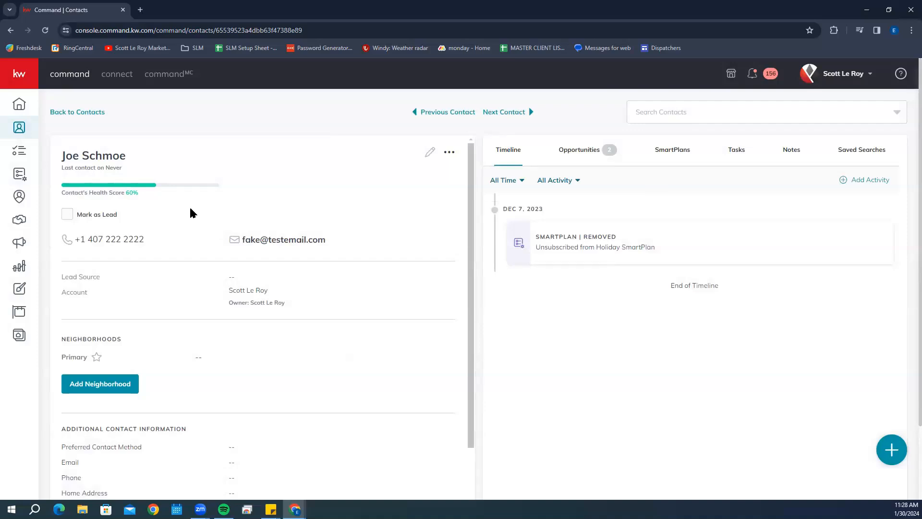
mouse_move(200, 166)
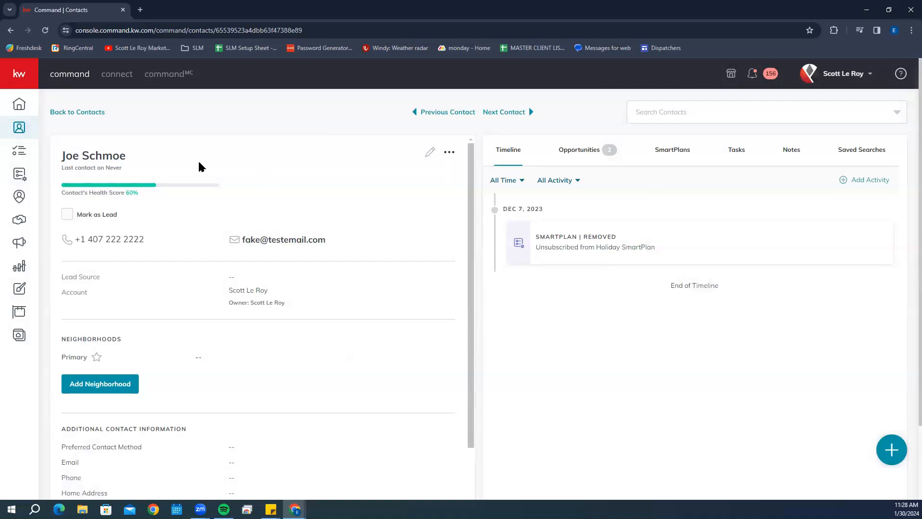
mouse_move(183, 171)
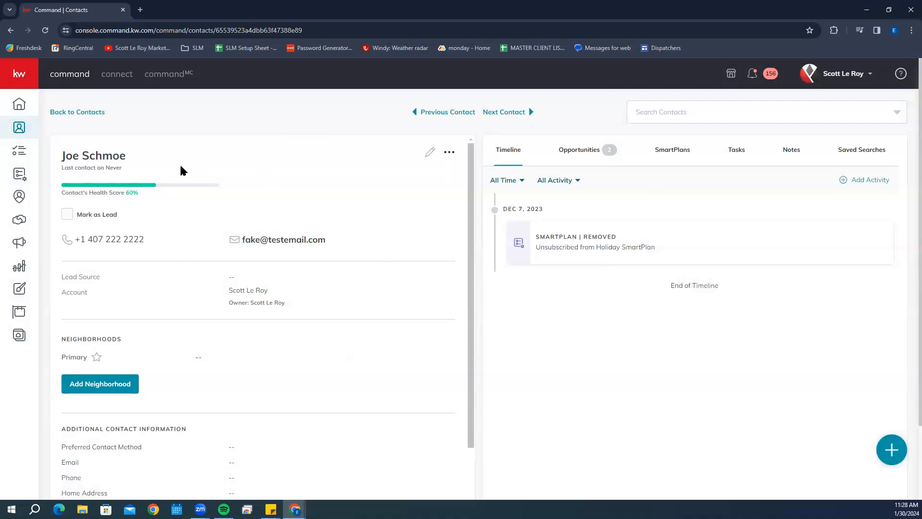
mouse_move(179, 166)
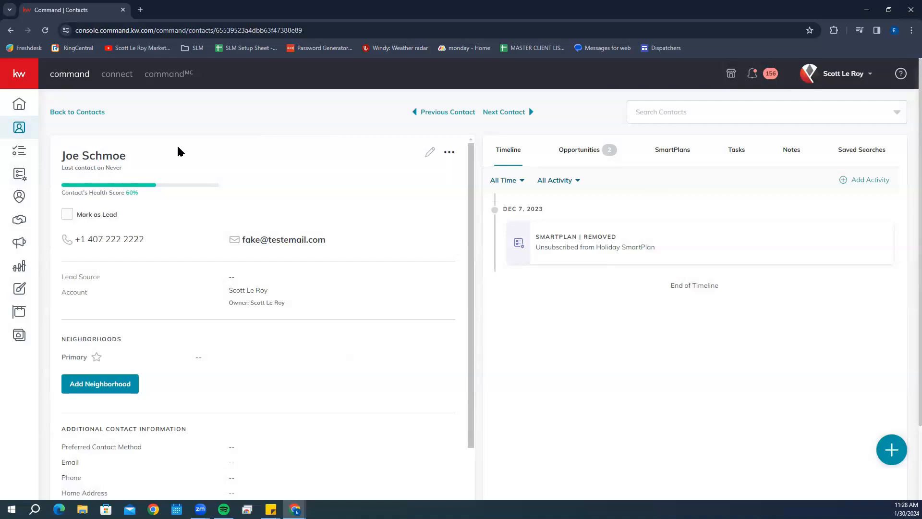
mouse_move(404, 209)
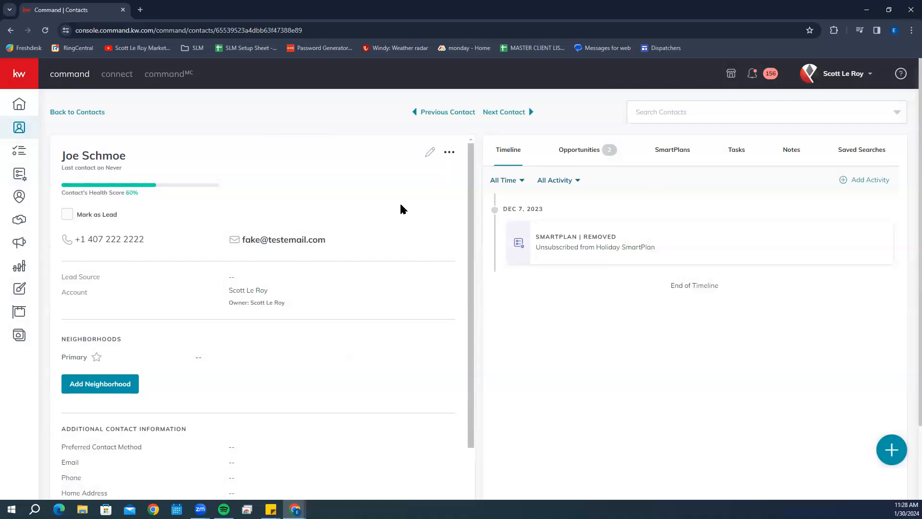